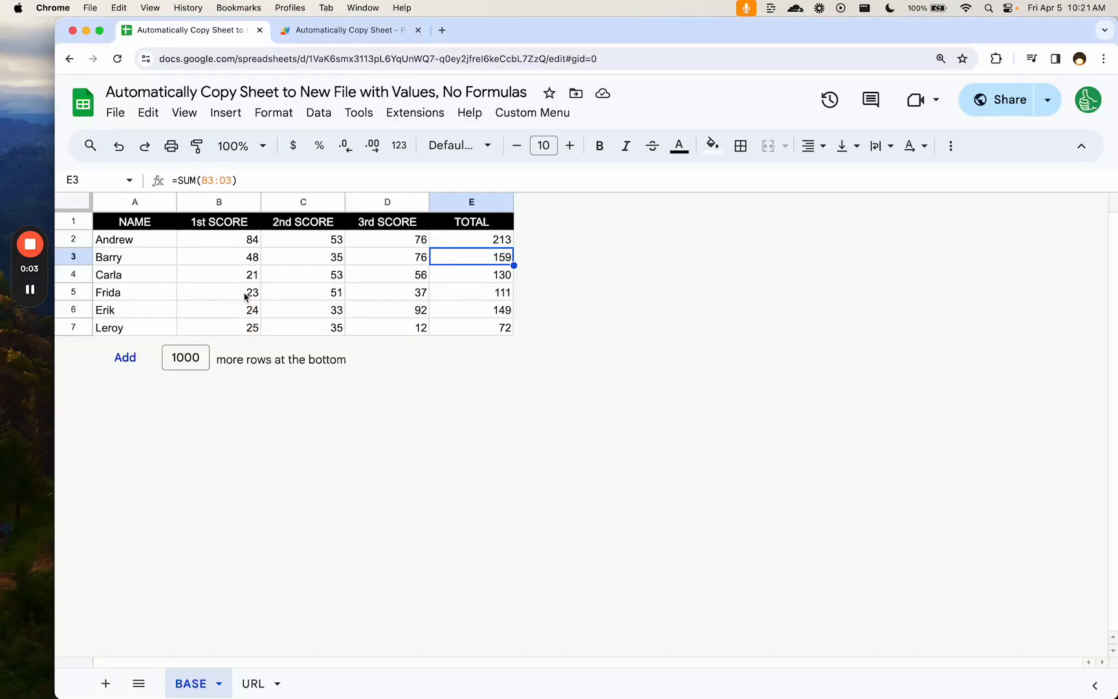
Inspect the BASE score table and the SUM formulas behind the TOTAL column
left_click(219, 291)
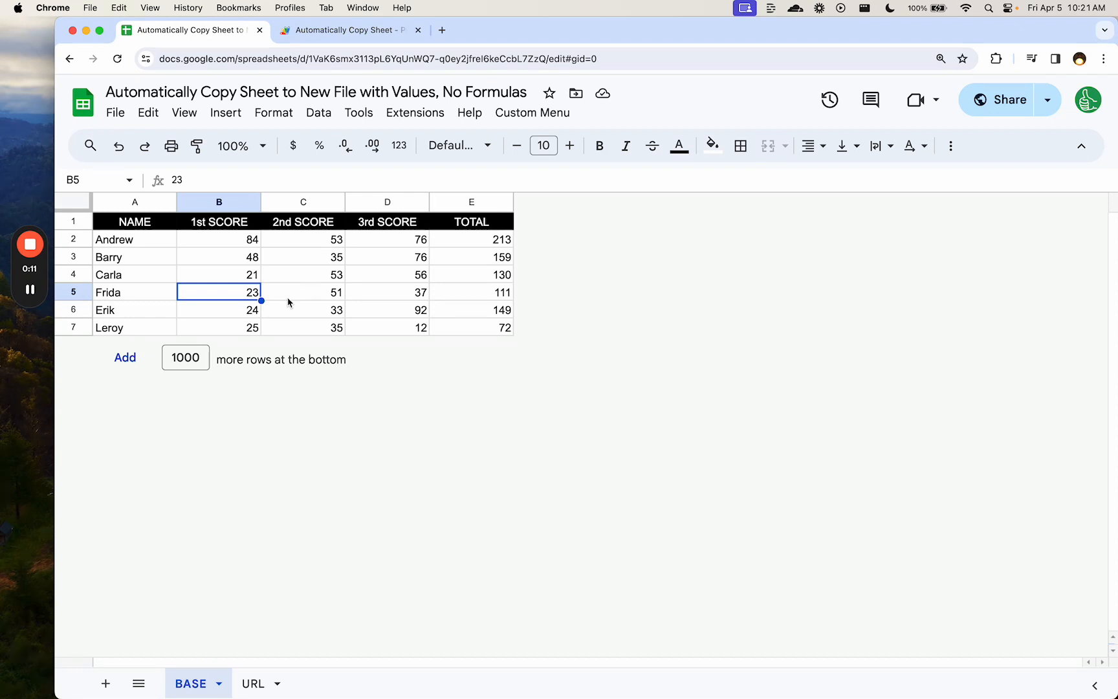
mouse_move(467, 255)
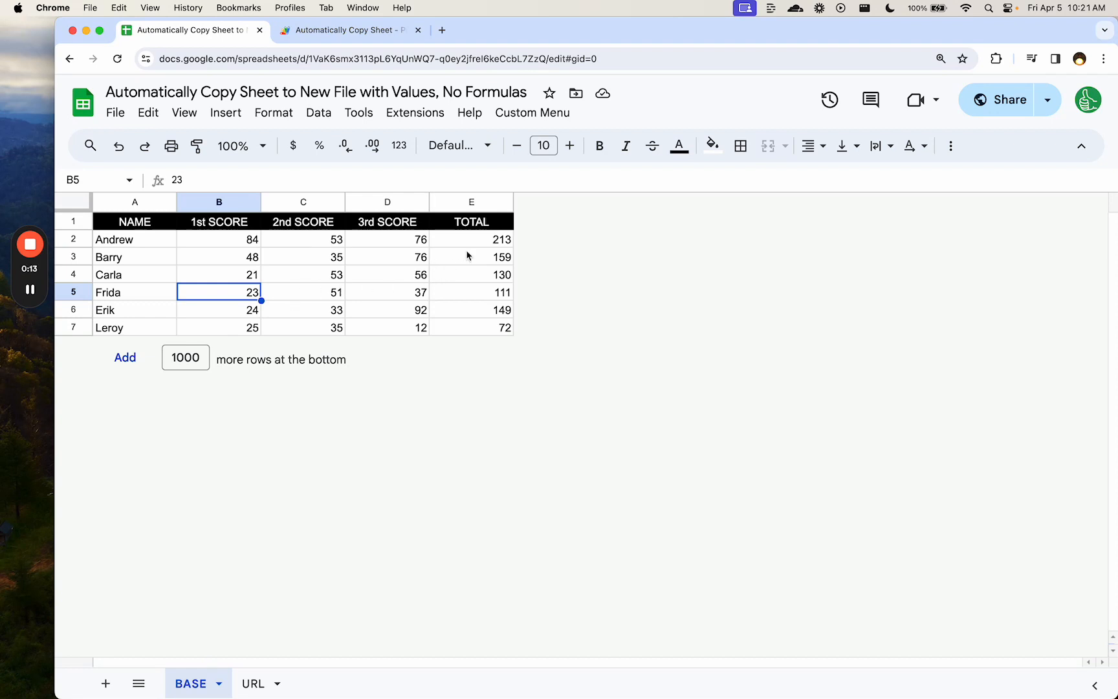
left_click(471, 256)
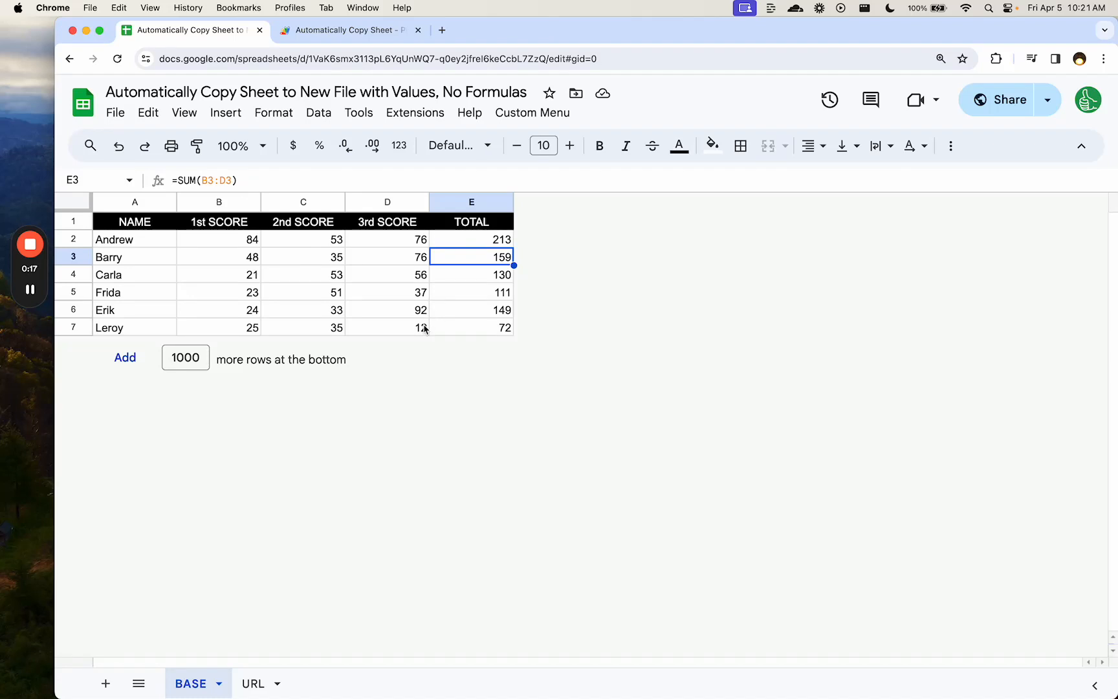
mouse_move(288, 447)
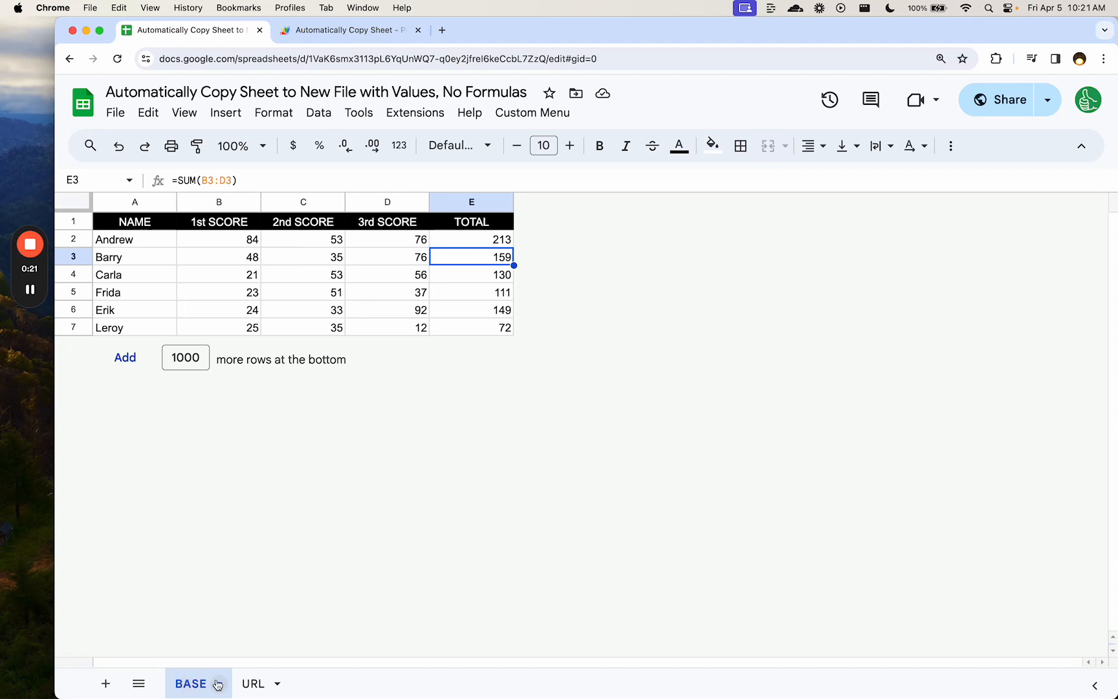
left_click_drag(134, 239, 387, 274)
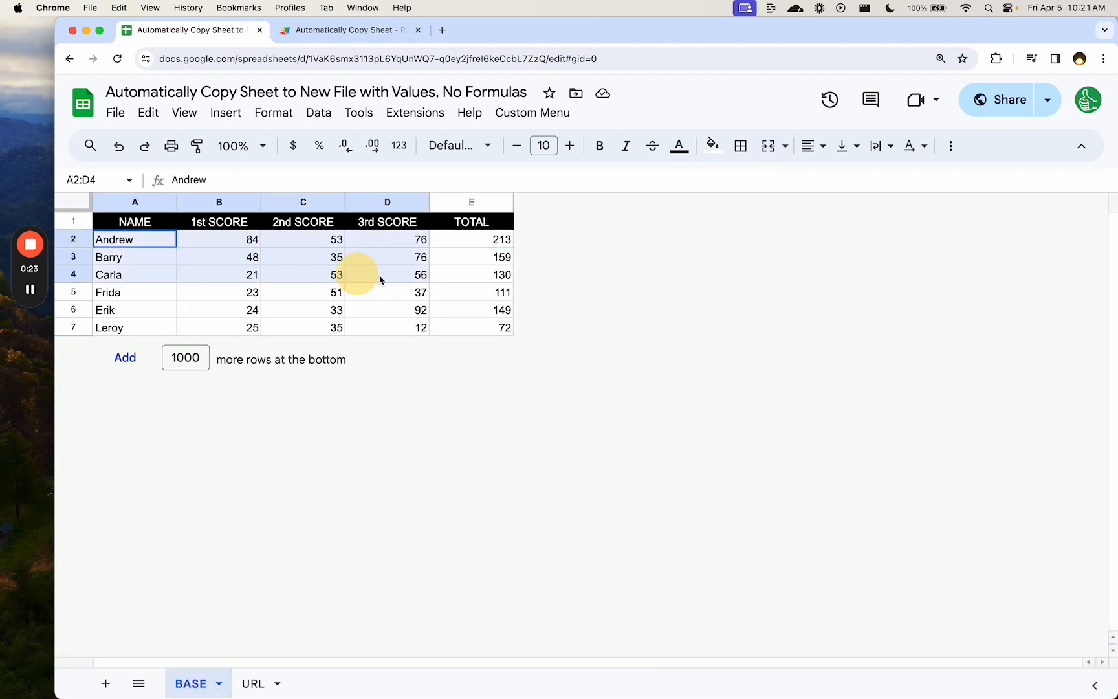
left_click(471, 239)
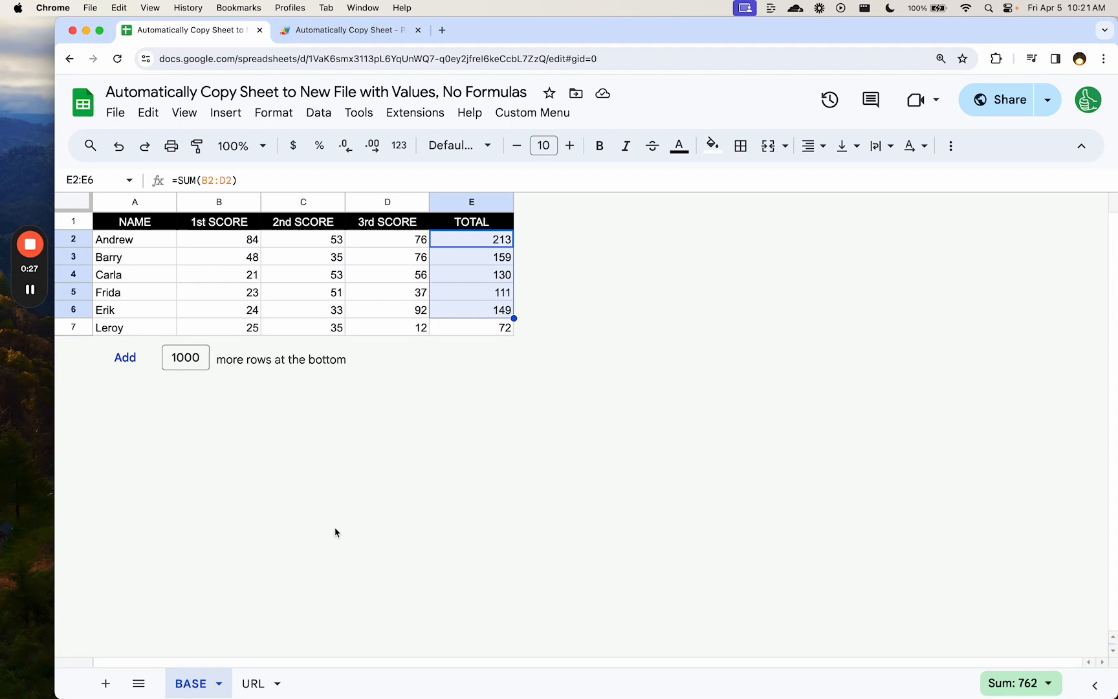
Paste the score table into the untitled spreadsheet as values only, totals now plain numbers
left_click(217, 684)
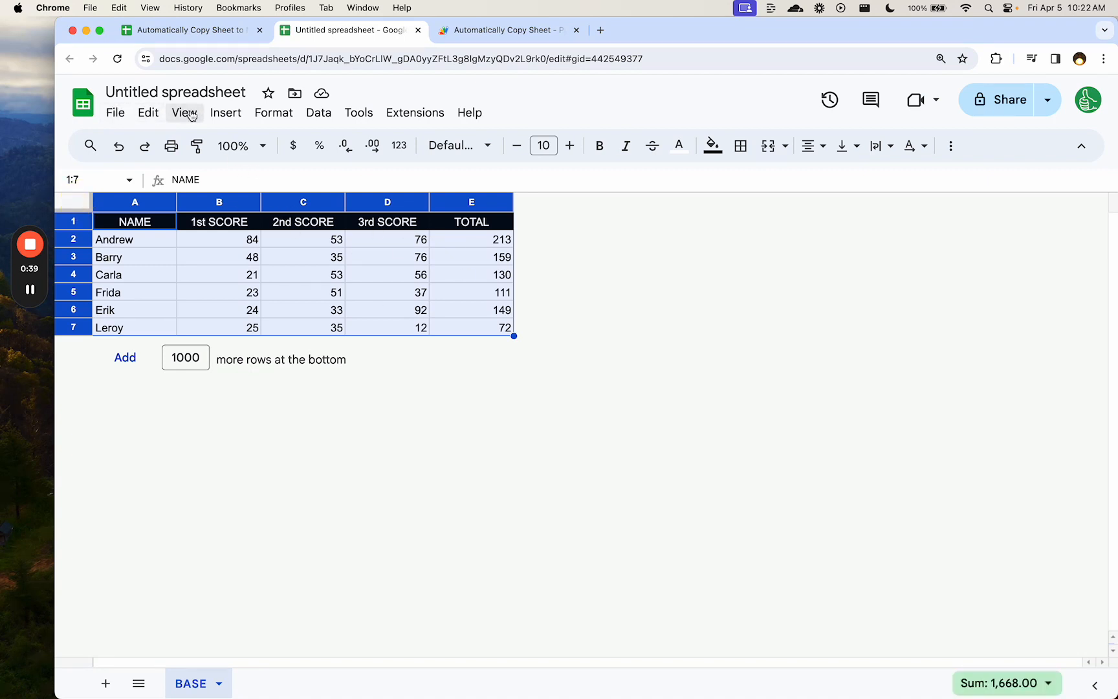
left_click(115, 113)
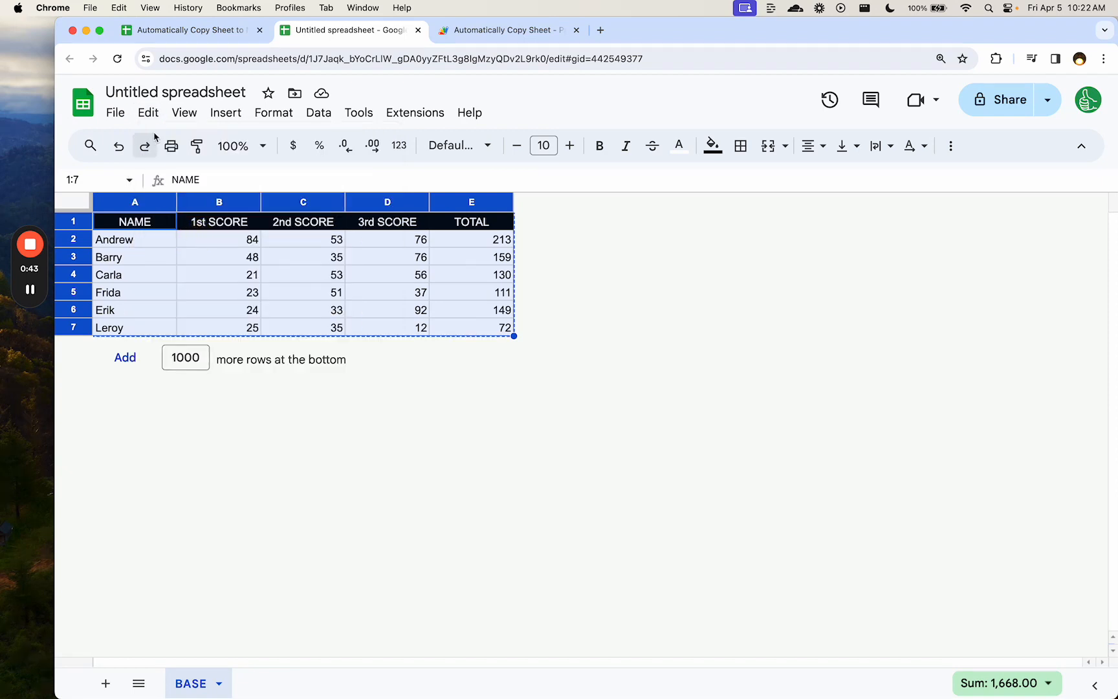
left_click(147, 112)
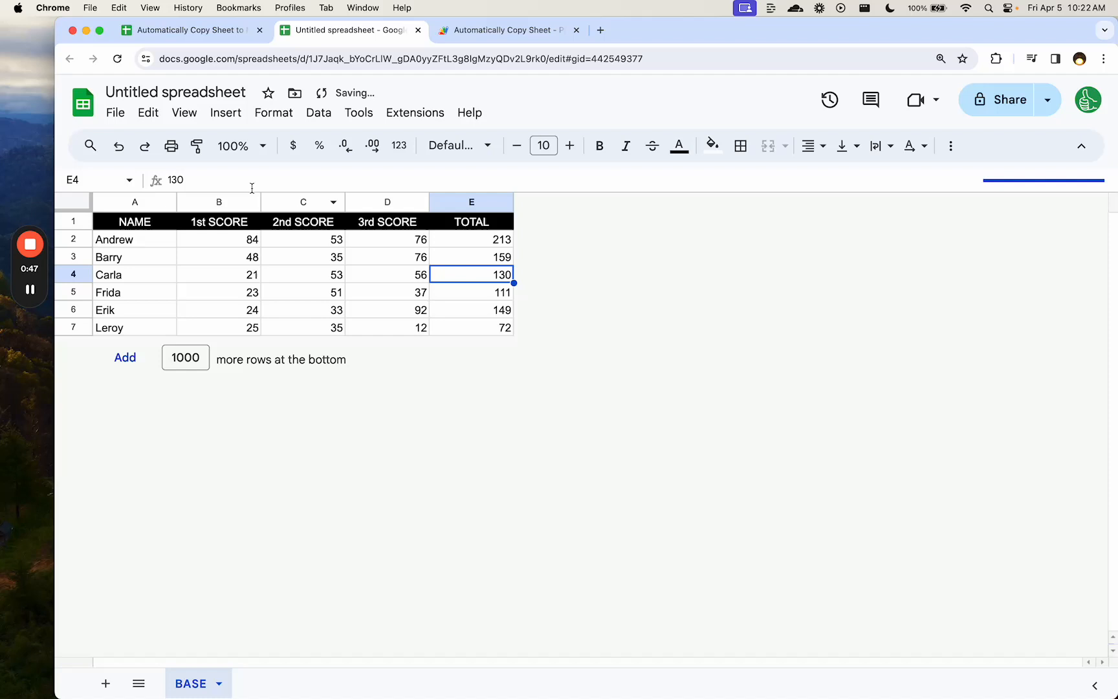
mouse_move(476, 275)
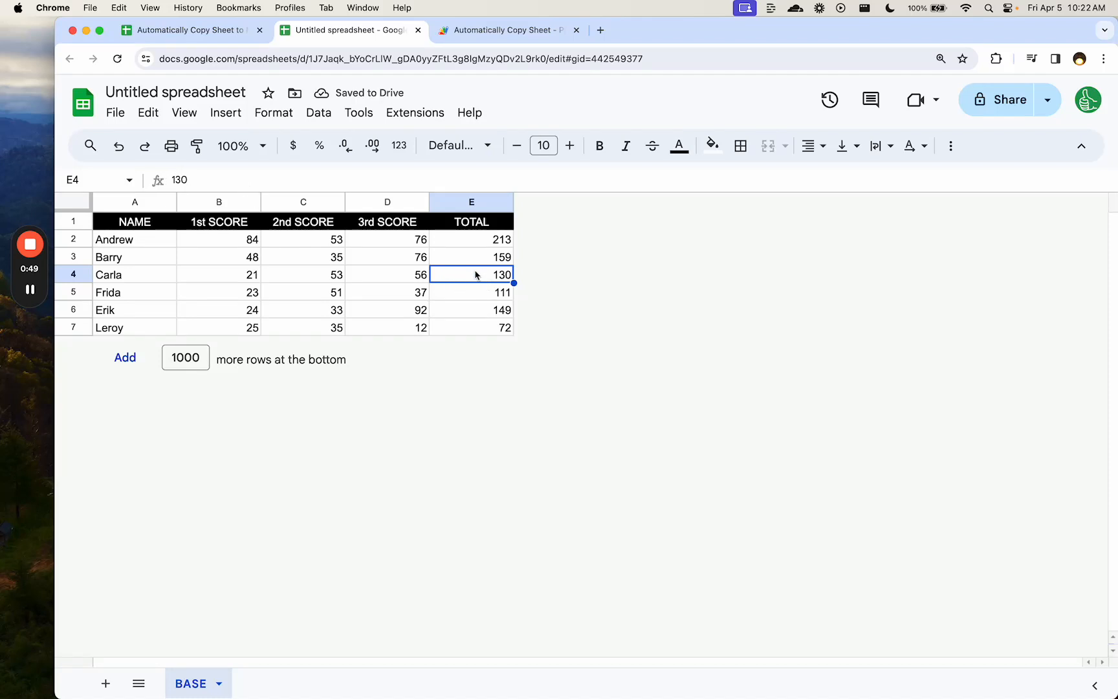
left_click(471, 240)
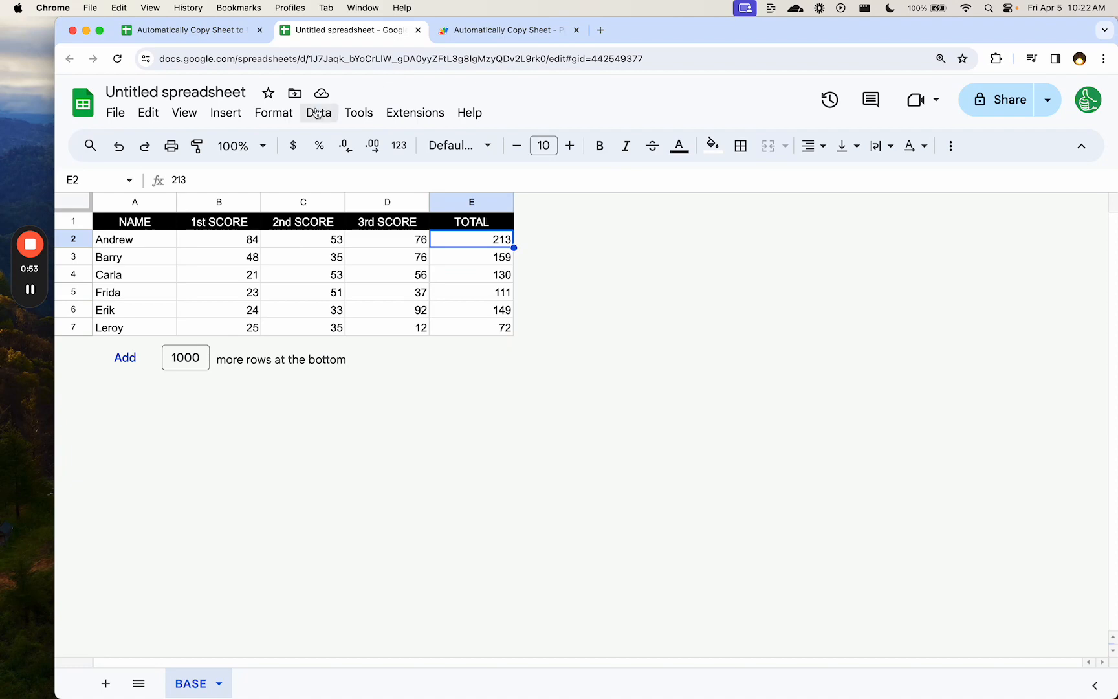
Review the newSheetWithValuesOnly copy script, then return to the original score spreadsheet
left_click(502, 30)
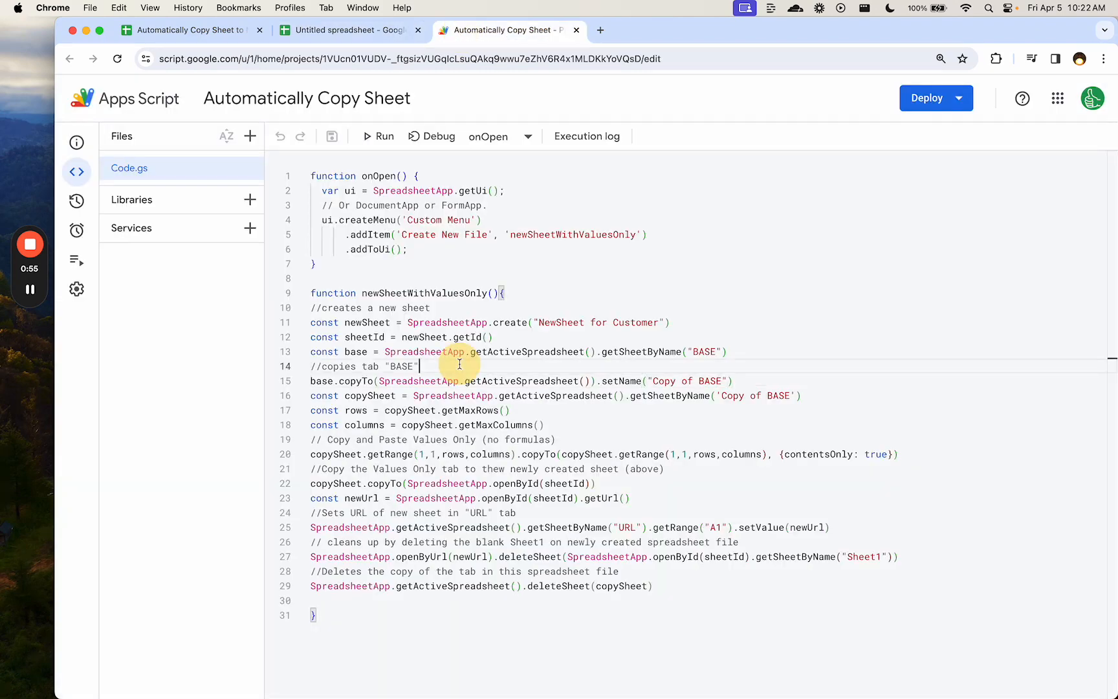
left_click(341, 30)
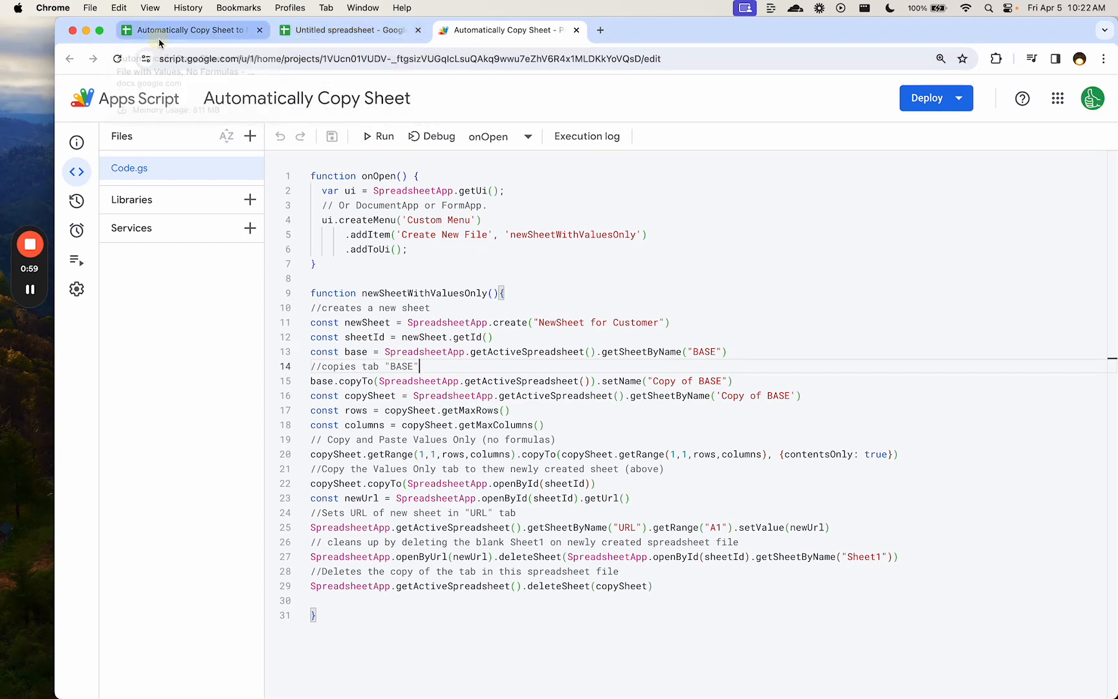
left_click(189, 30)
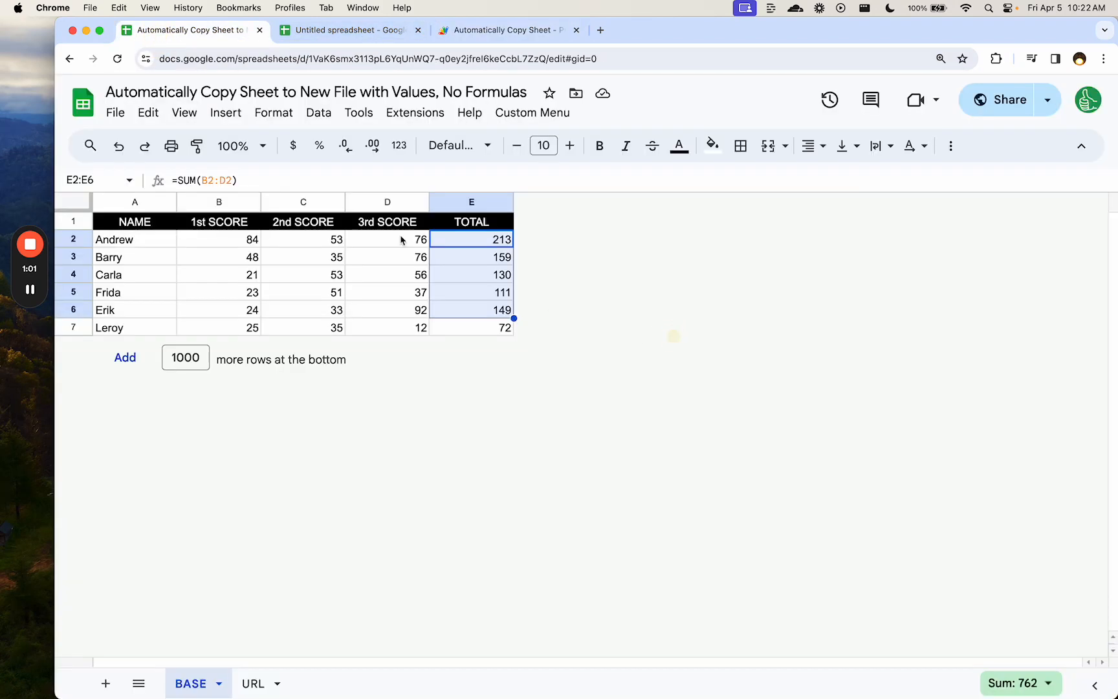
Close the untitled spreadsheet and check the empty URL sheet before returning to BASE
left_click(349, 30)
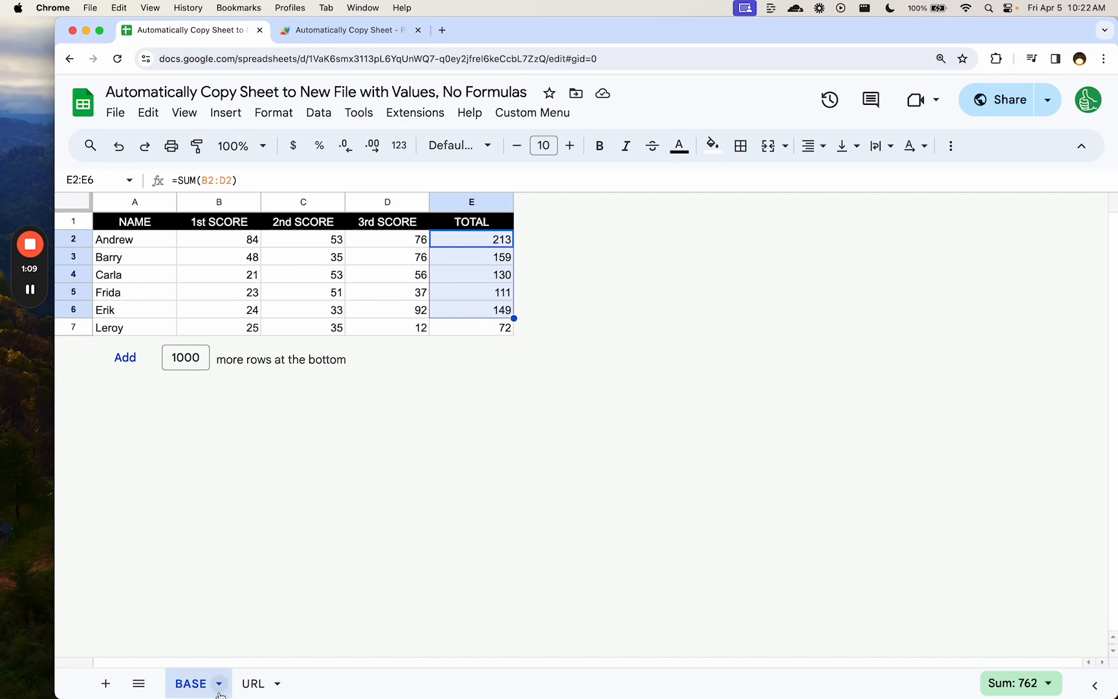
left_click(253, 683)
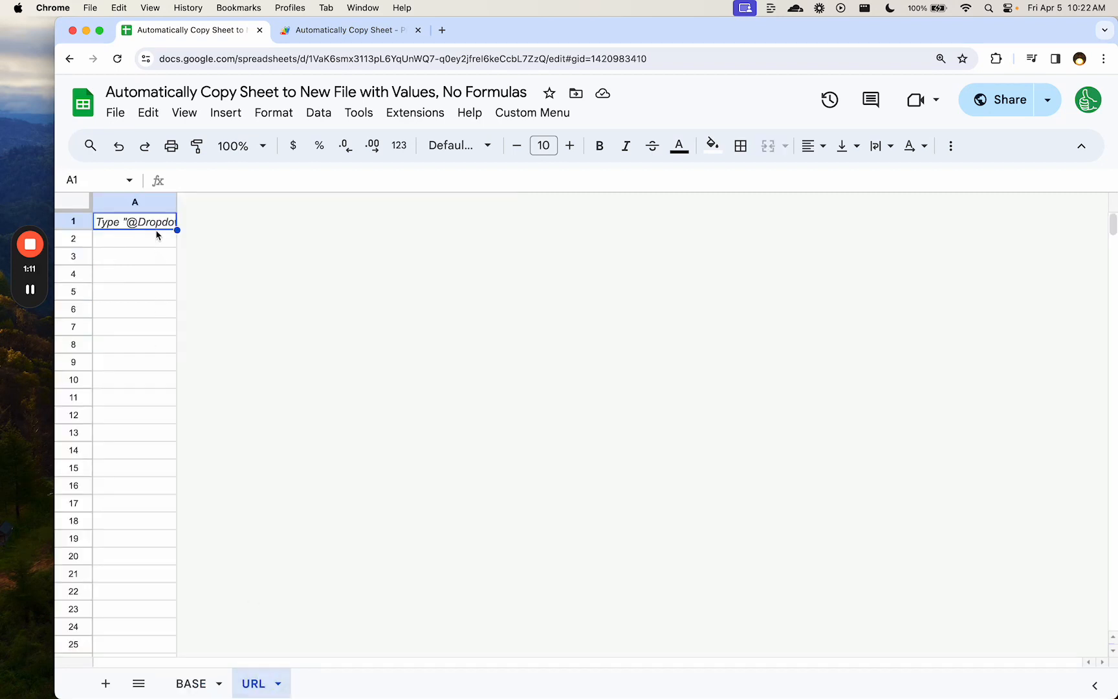
mouse_move(211, 665)
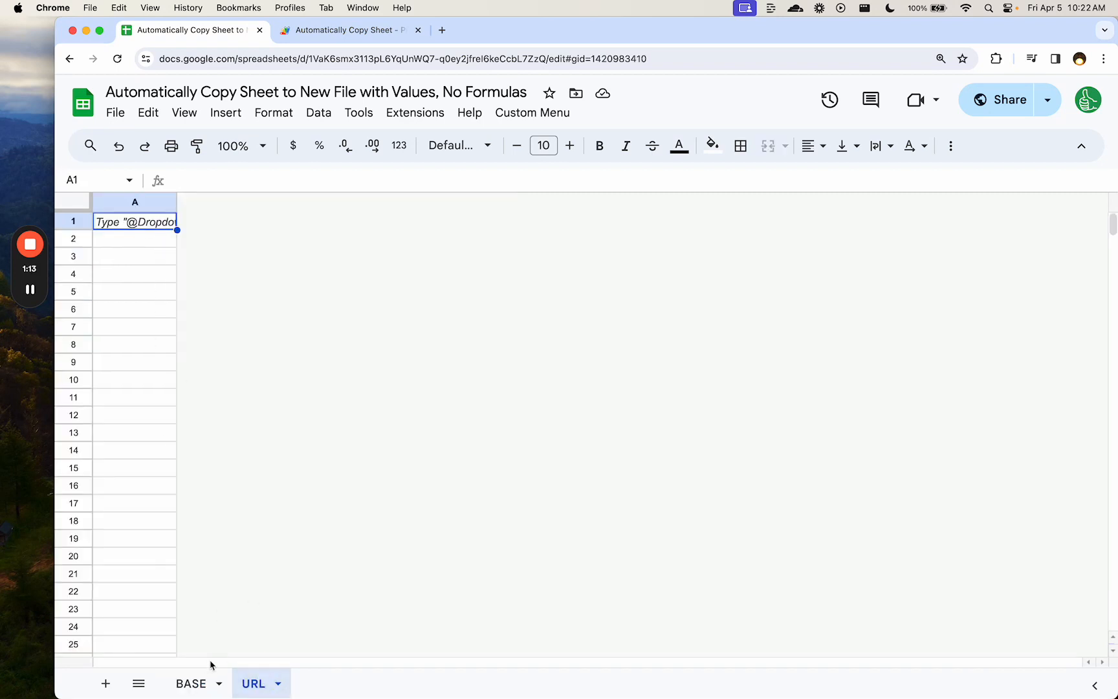
left_click(190, 683)
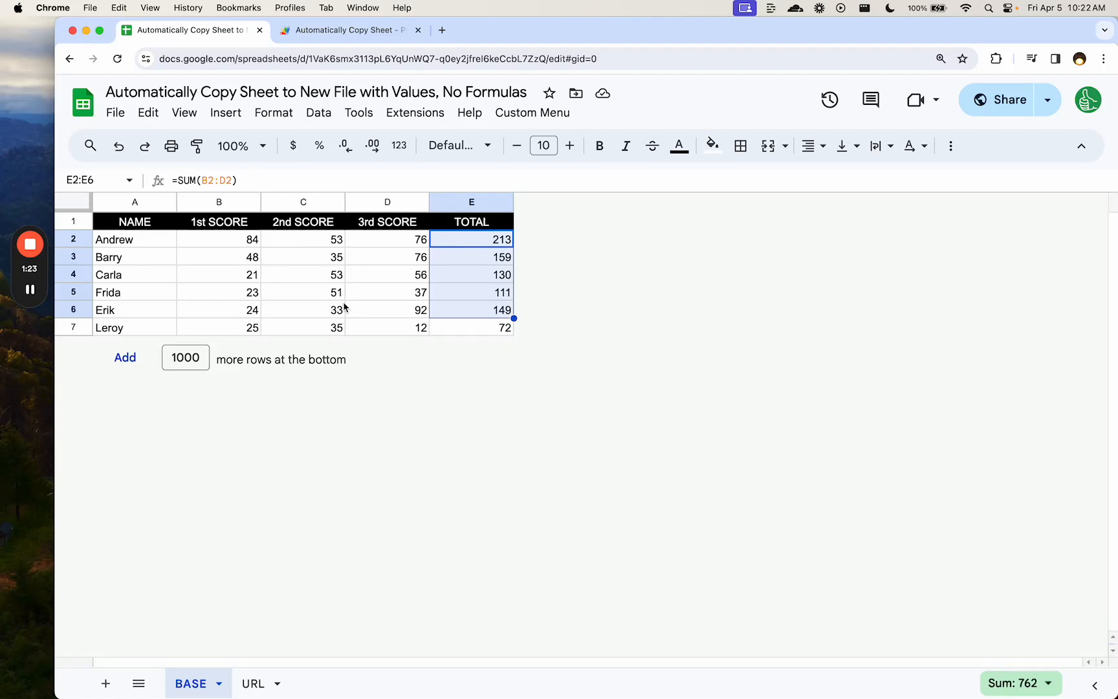
mouse_move(284, 625)
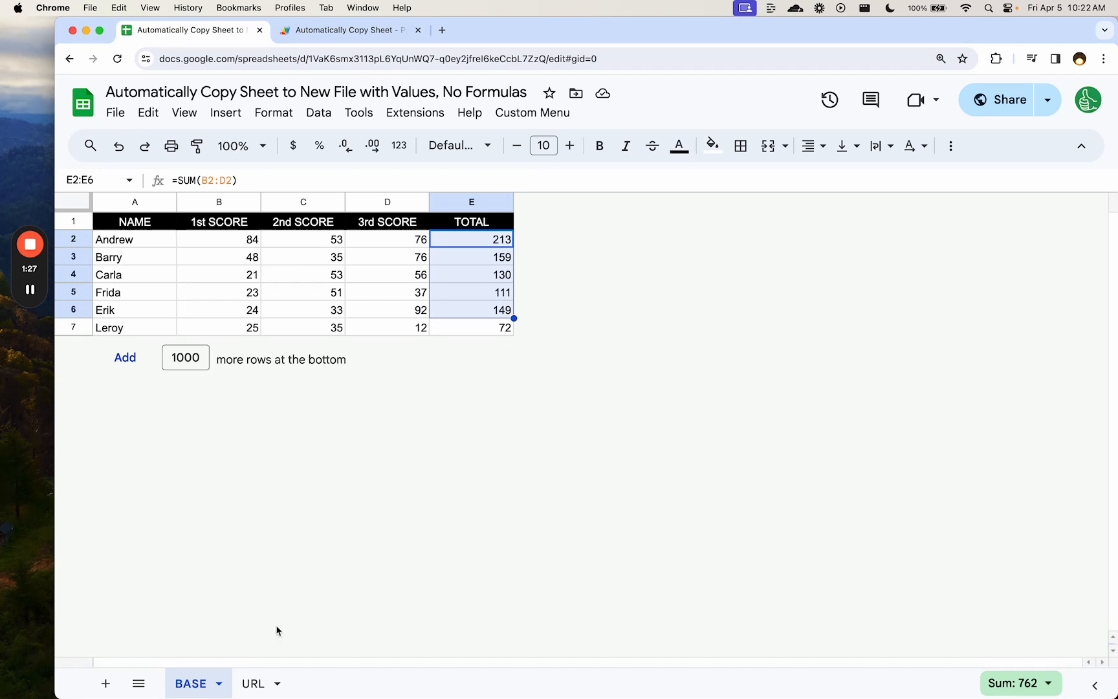
Recheck the URL sheet, return to BASE and bring up the Custom Menu
left_click(252, 683)
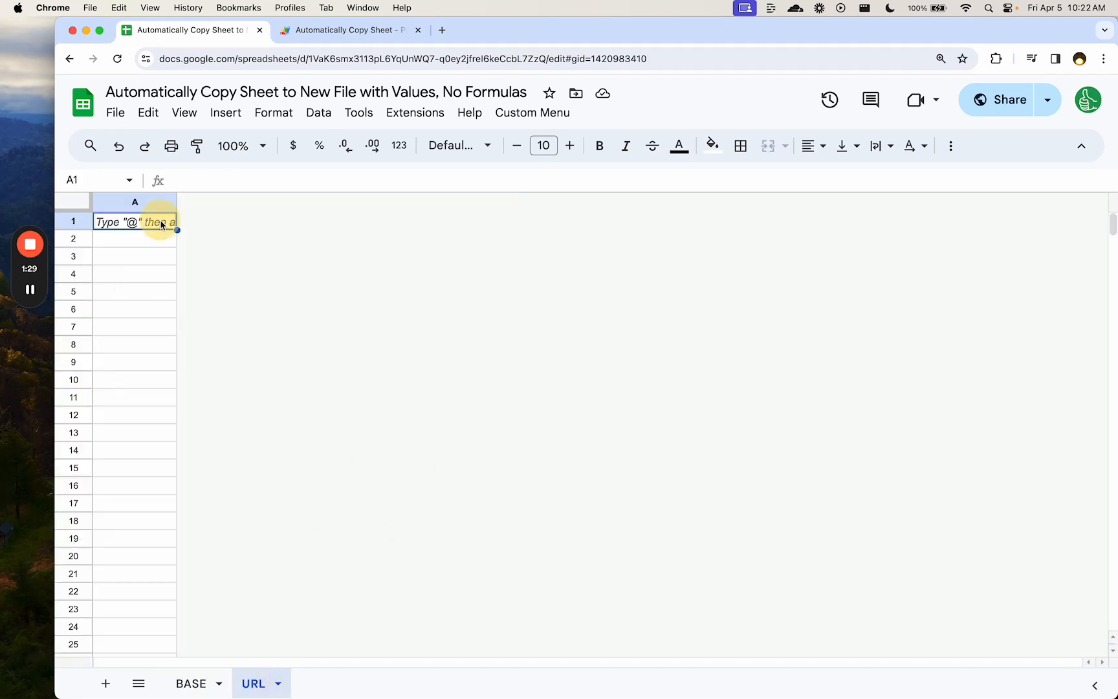
left_click(191, 683)
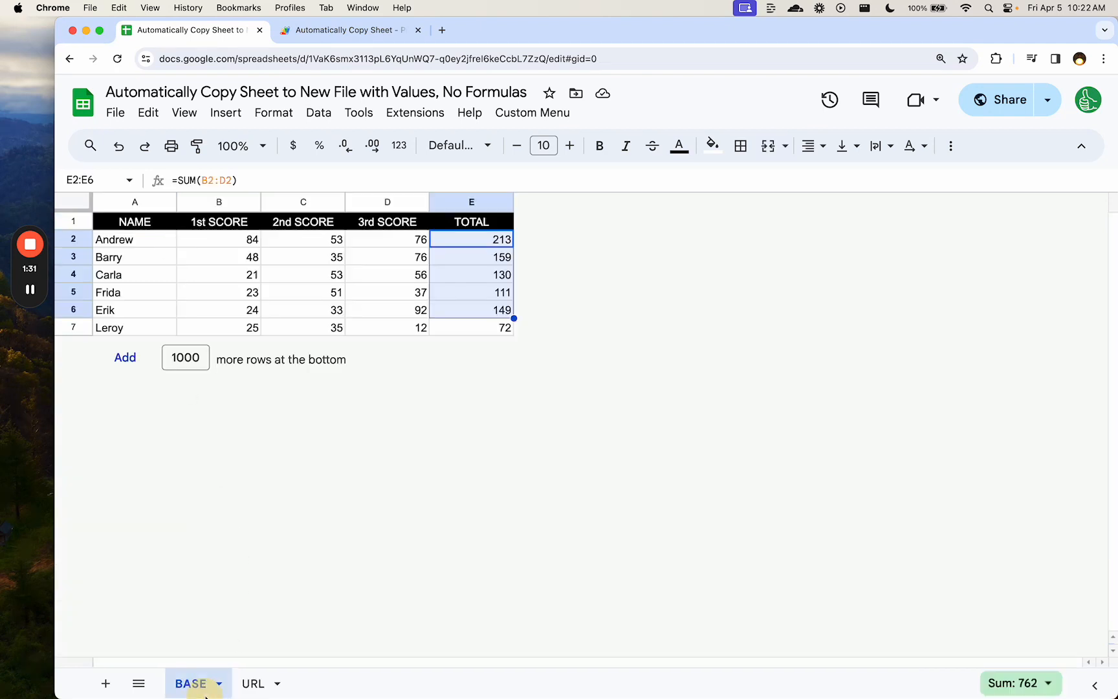
left_click(532, 113)
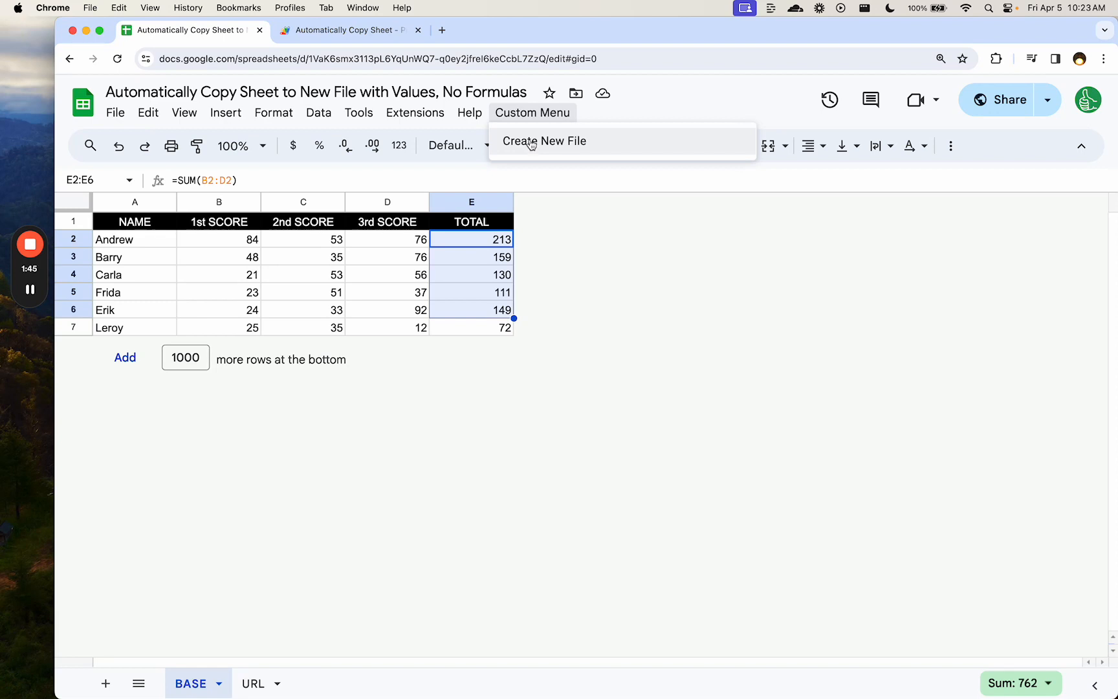
Run Create New File and open the new file's link from the URL sheet in a browser tab
left_click(544, 141)
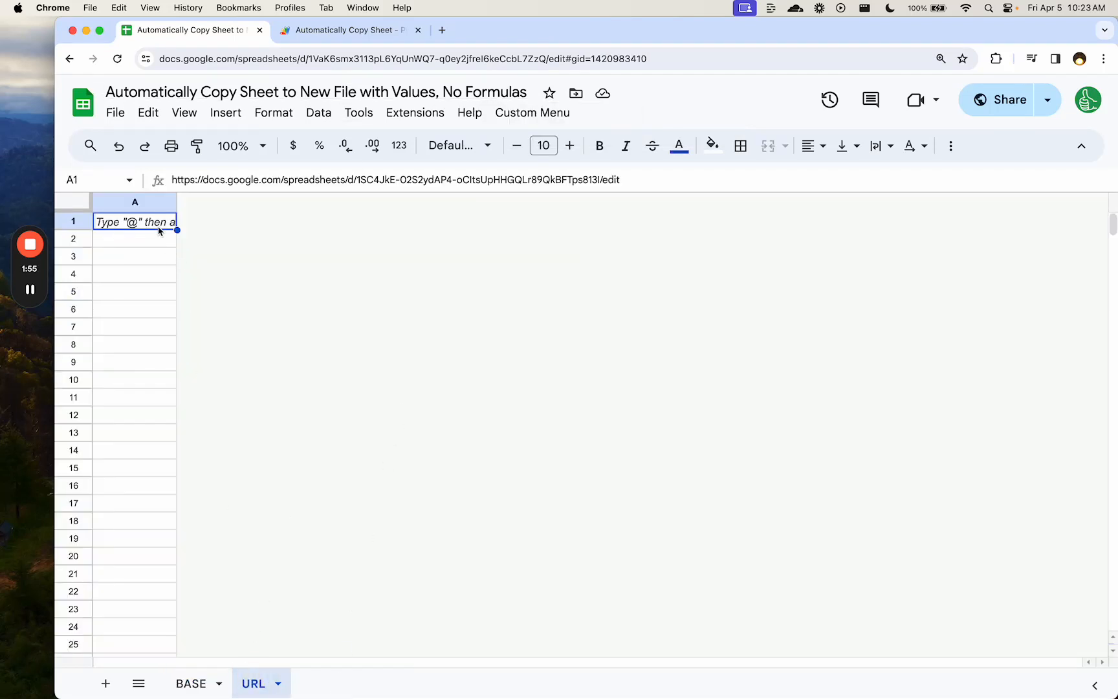
type("https://docs.google.com/spreadsheets/d/1SC4JkE-02S2ydAP4-oCItsUpHHGQLr89QkBFTps813I/edit")
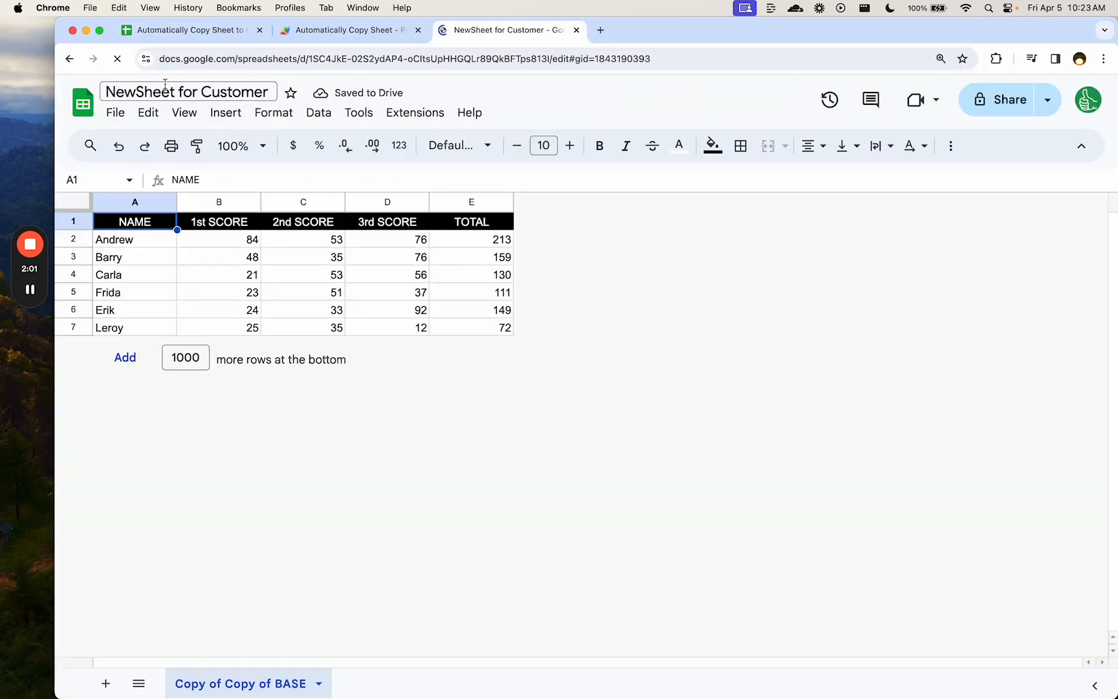
Confirm NewSheet for Customer's scores and totals are plain values such as 159
left_click(219, 256)
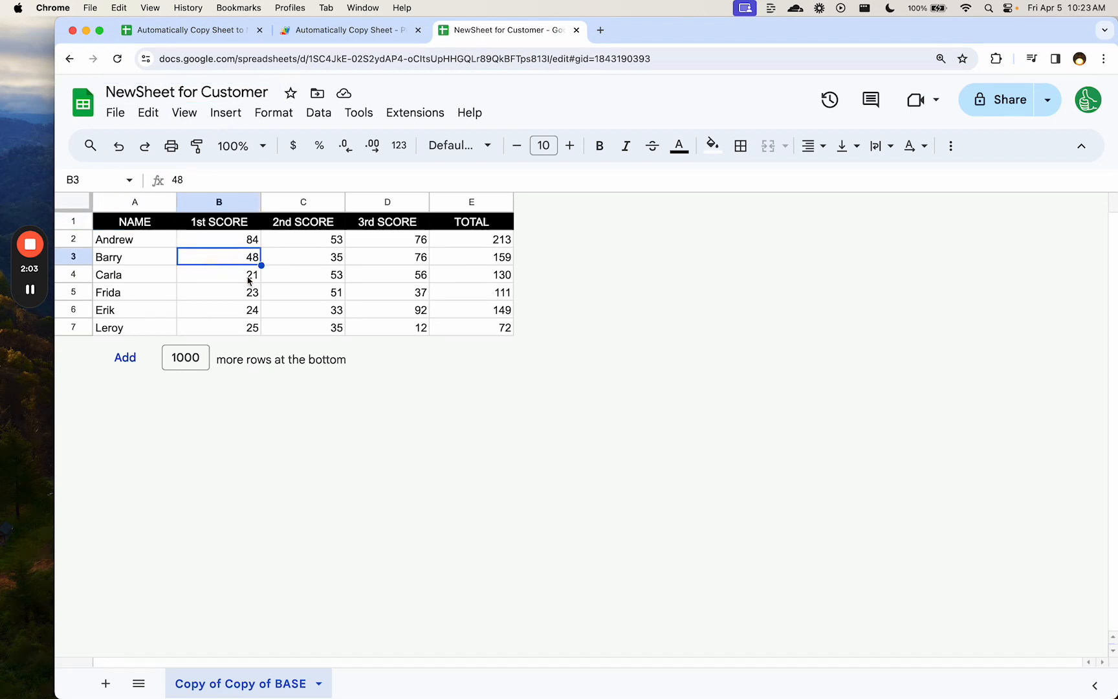
left_click(471, 256)
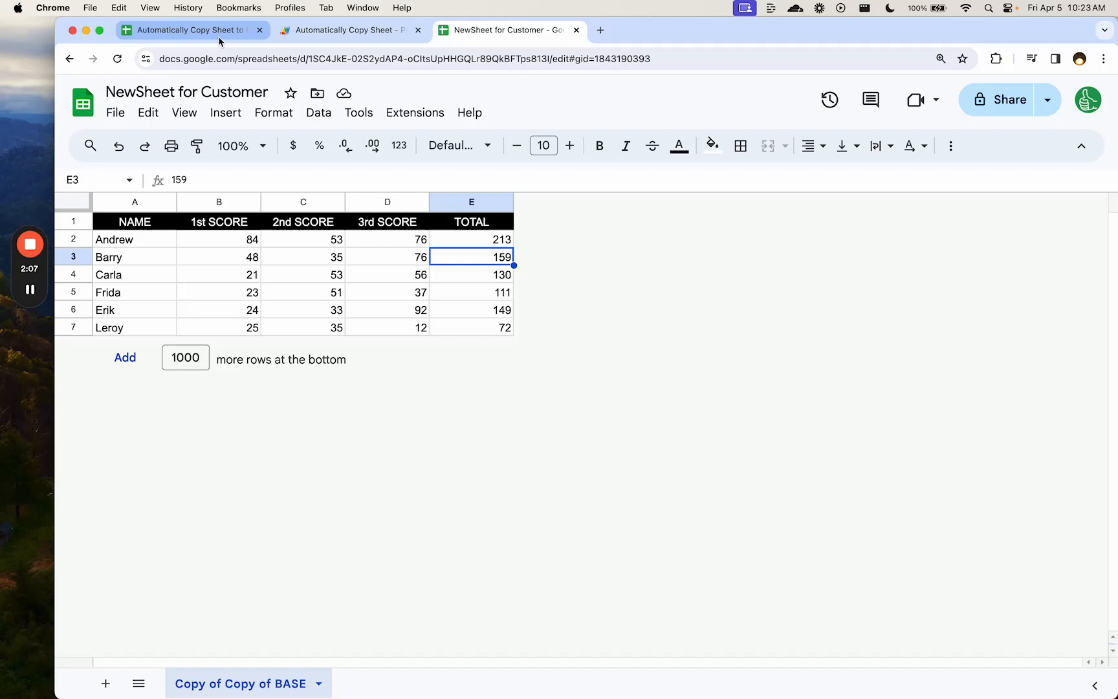
mouse_move(189, 30)
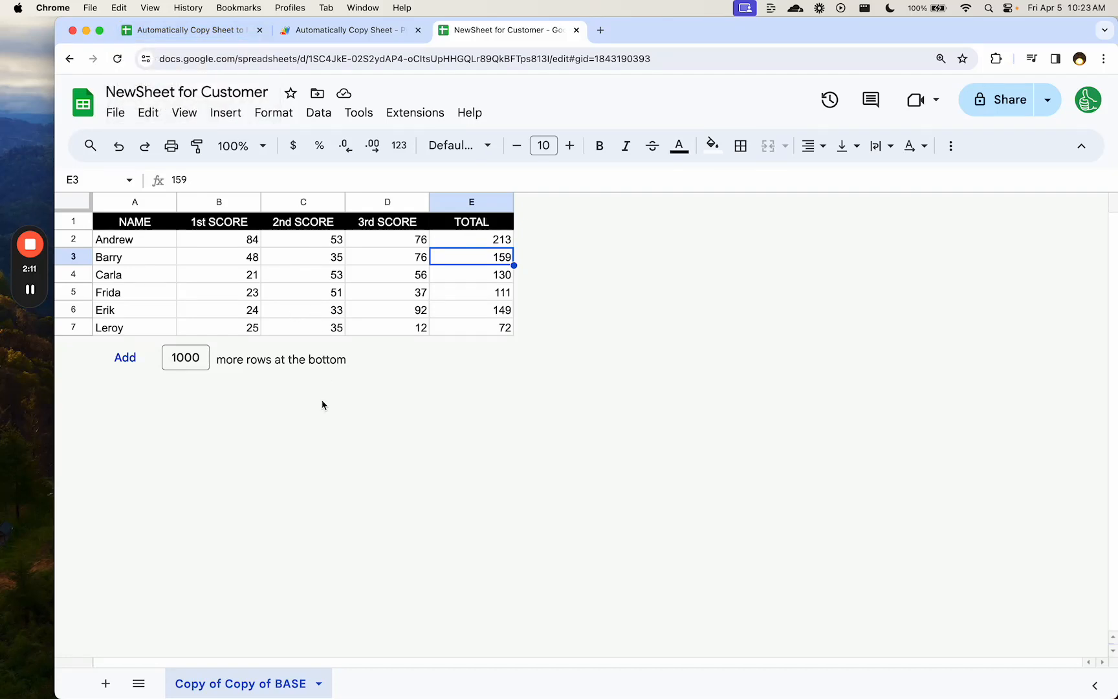
mouse_move(328, 243)
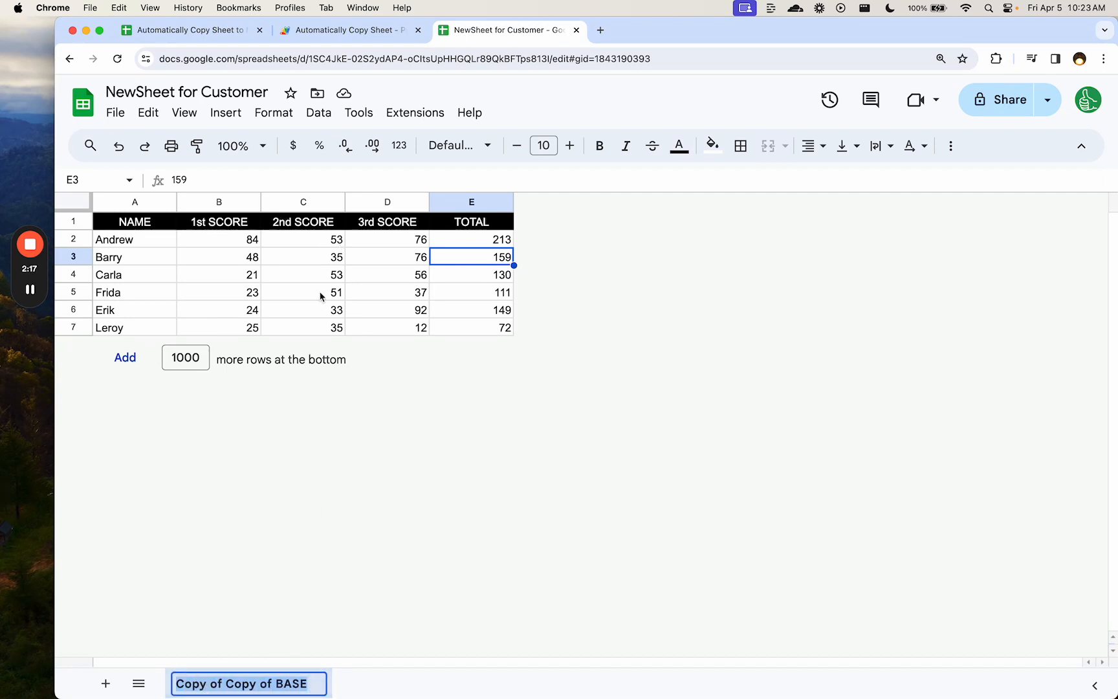
left_click(188, 92)
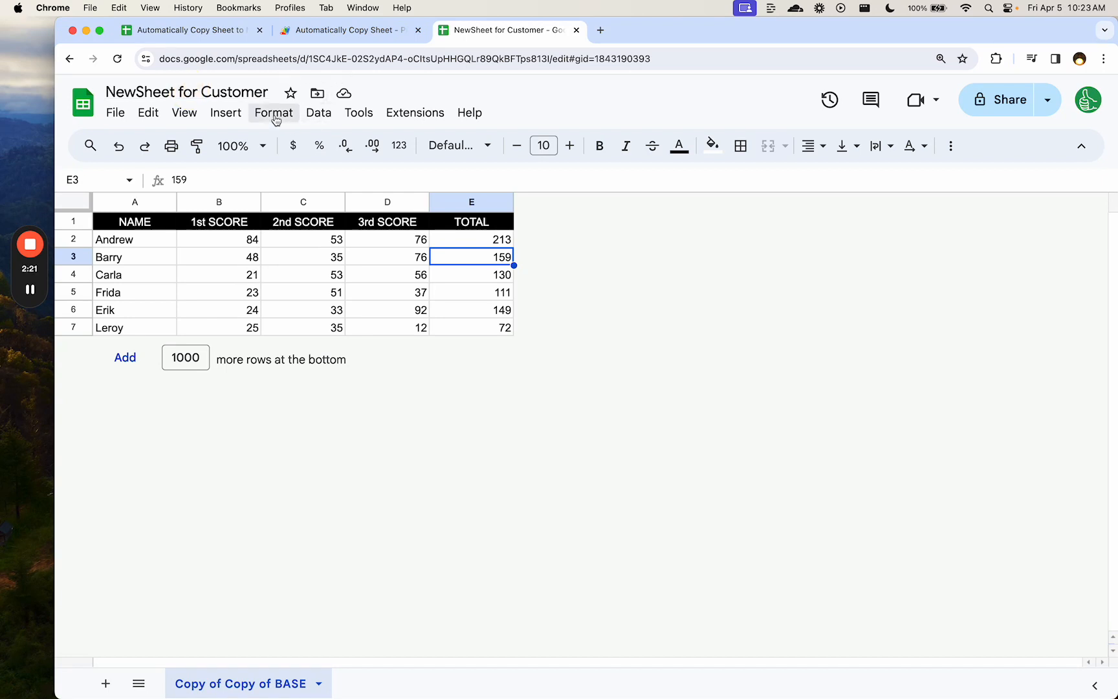
left_click(186, 92)
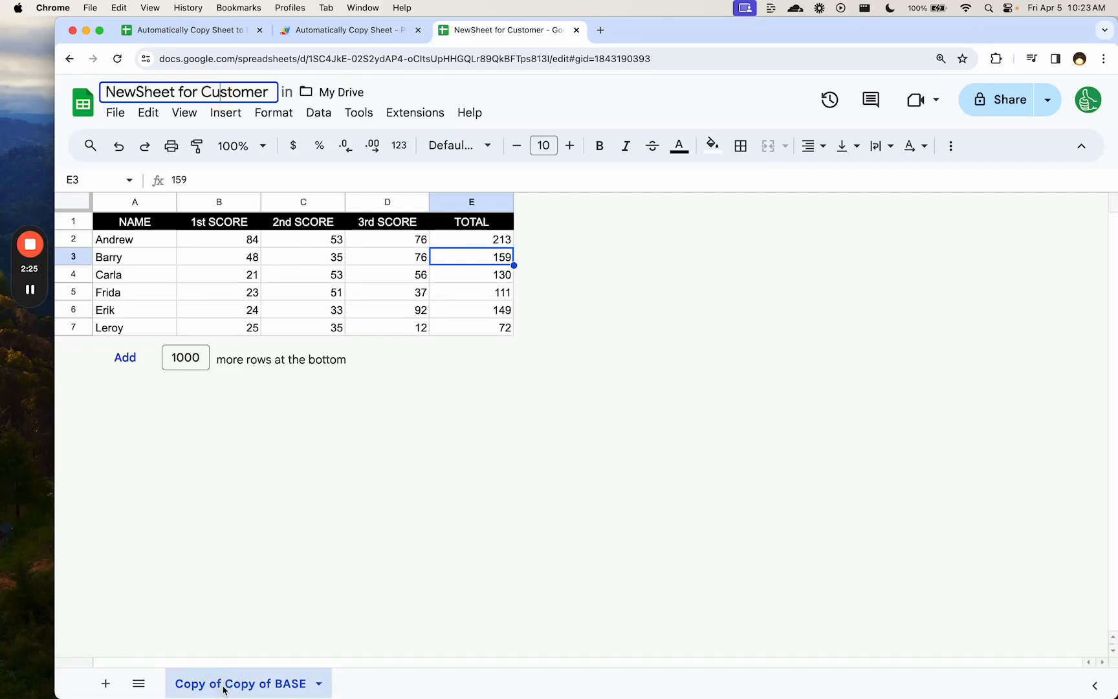
mouse_move(444, 269)
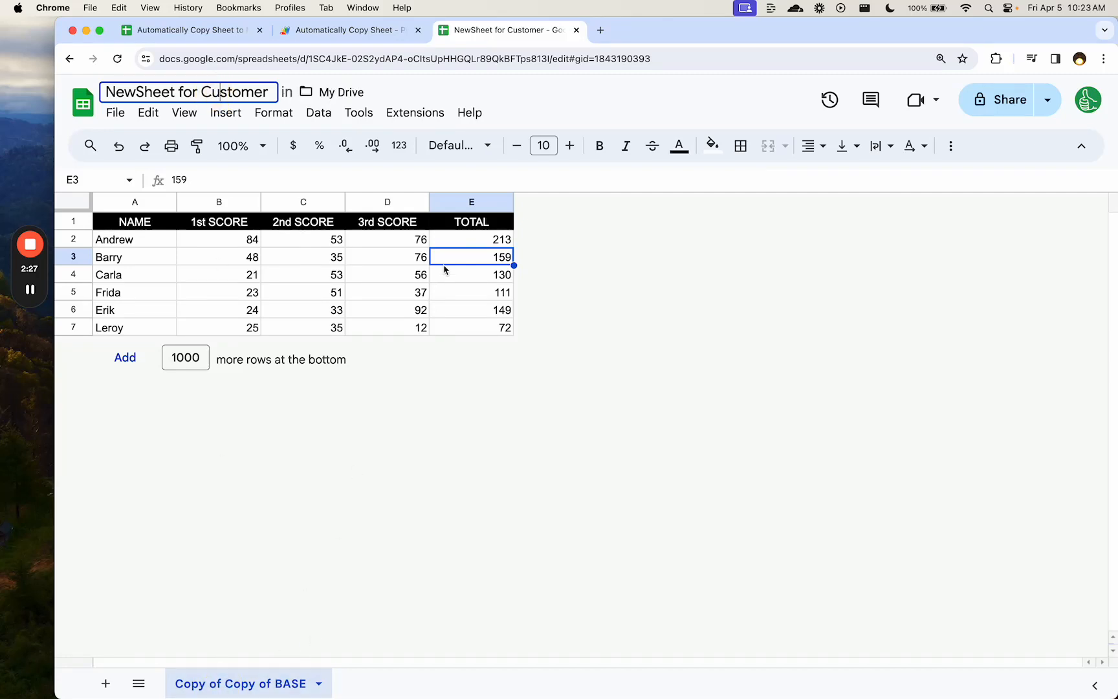
mouse_move(350, 29)
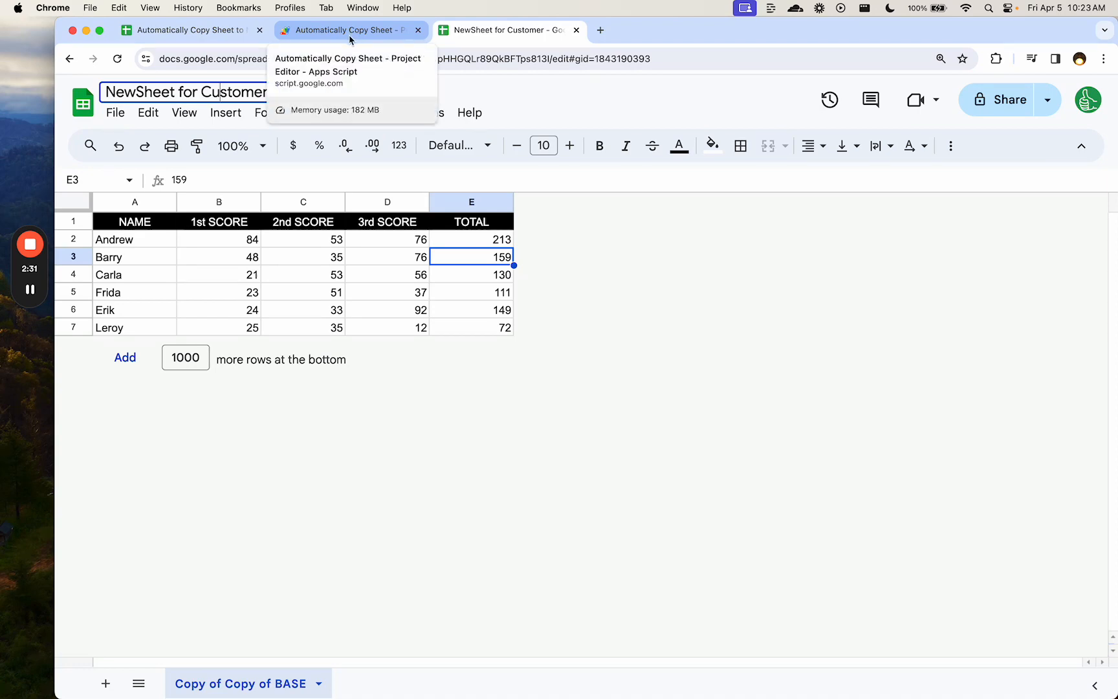
Review the onOpen menu code and the 'NewSheet for Customer' file name, then return to the spreadsheet
left_click(348, 30)
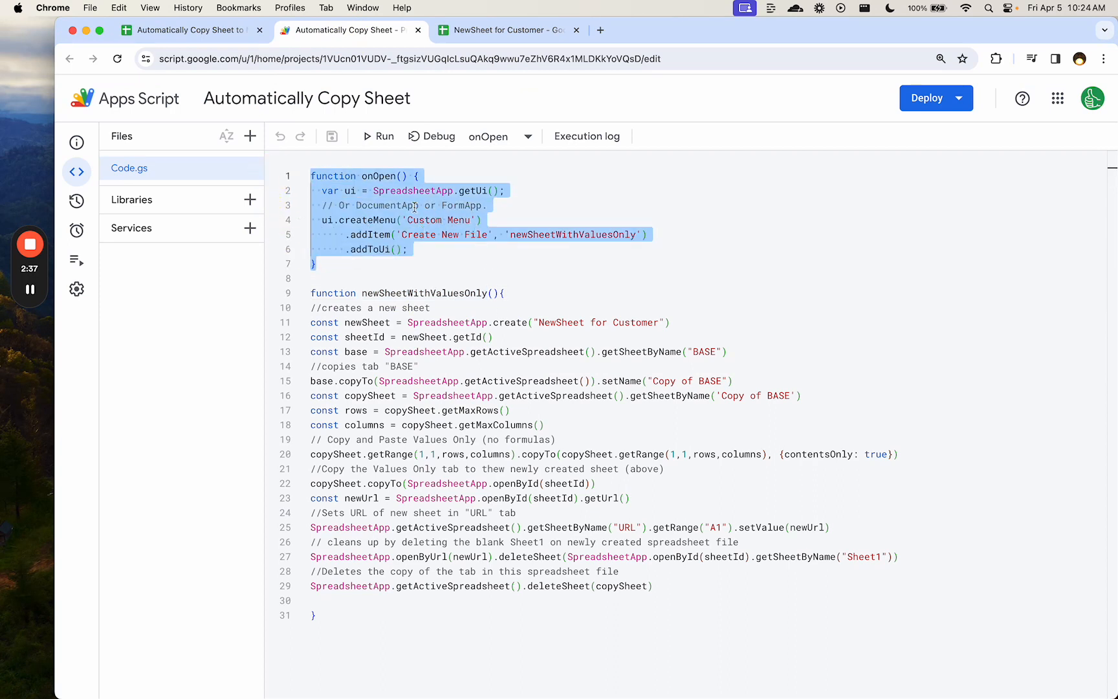
double_click(381, 176)
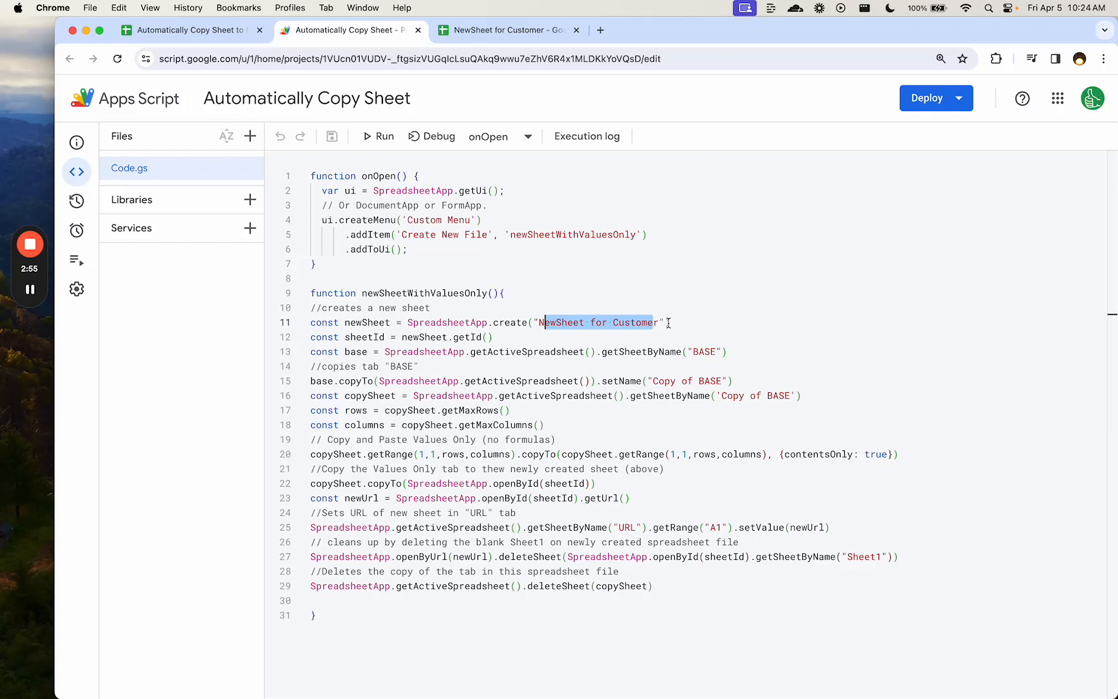
left_click(667, 322)
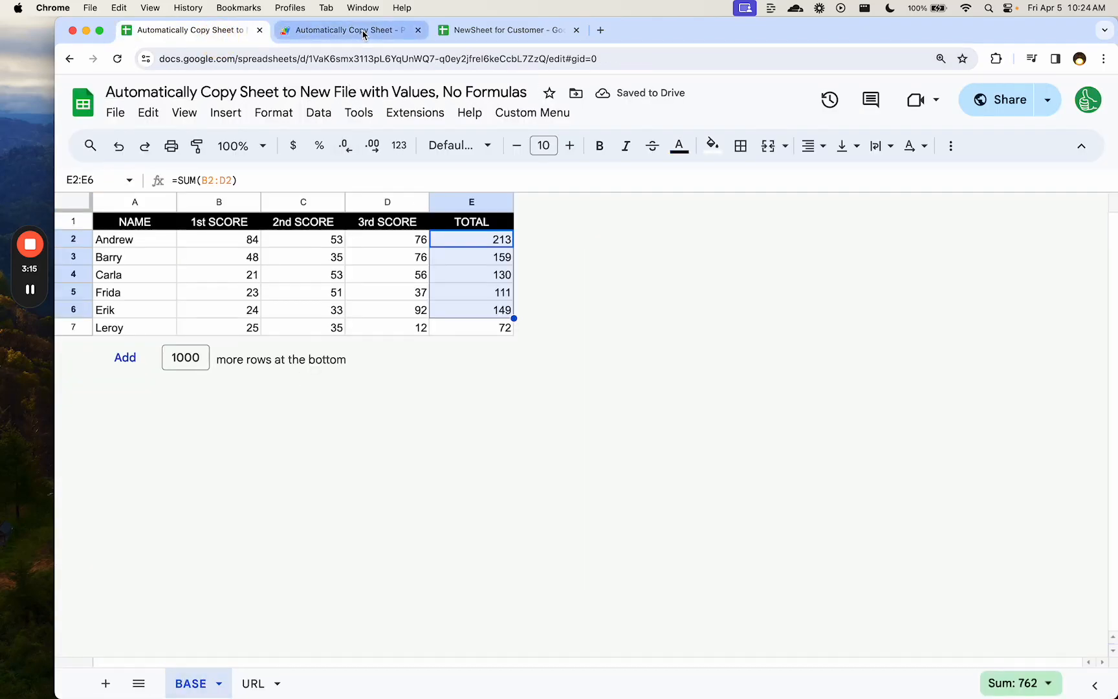
Walk through the script lines that copy the BASE tab as Copy of BASE
left_click(349, 30)
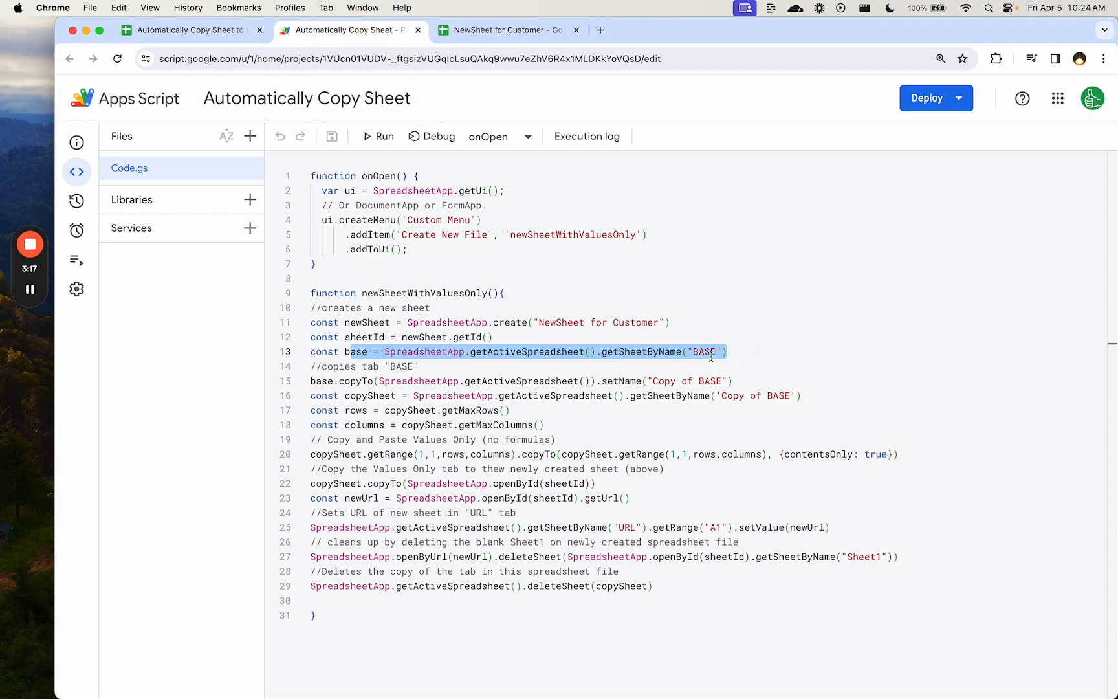
left_click(702, 350)
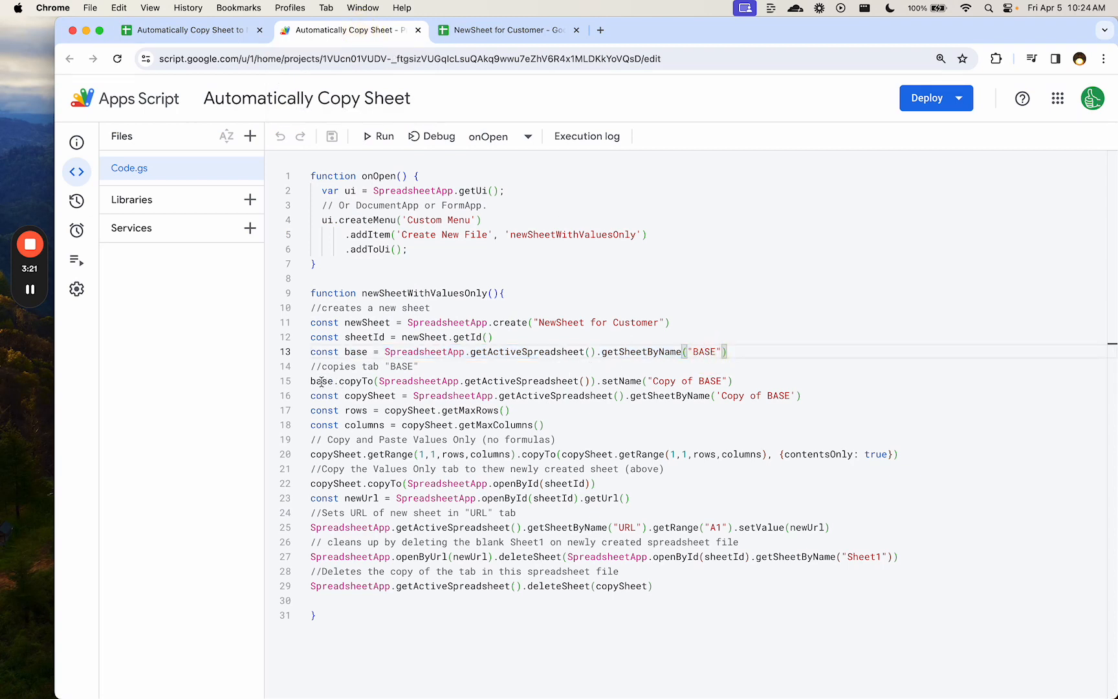
left_click_drag(335, 380, 727, 380)
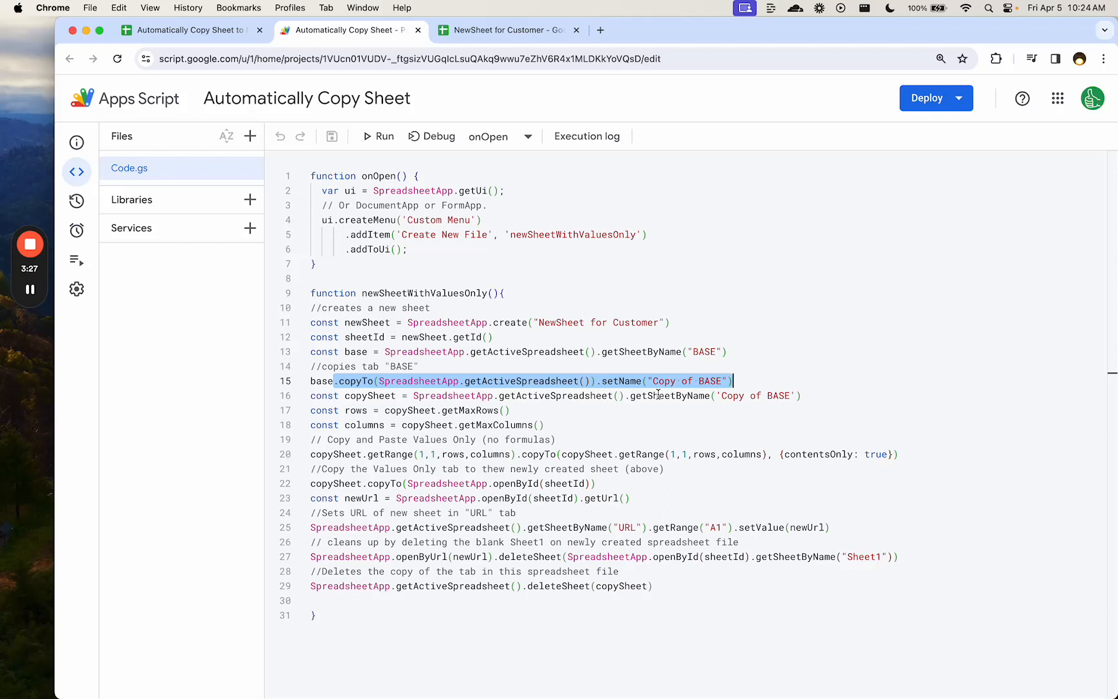
double_click(689, 381)
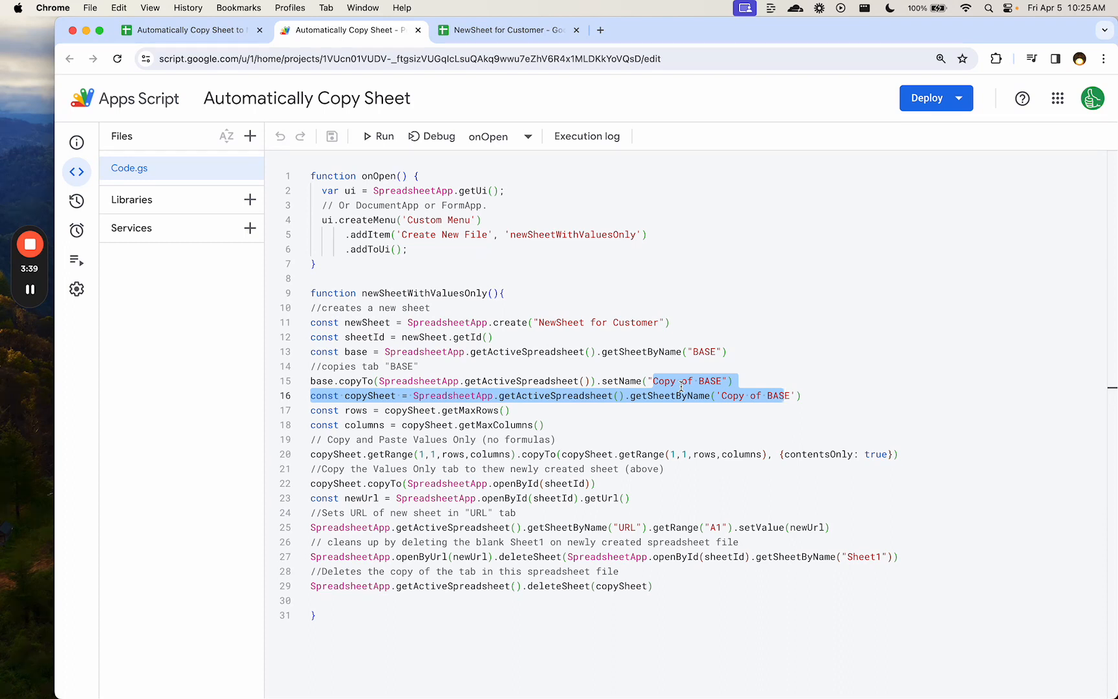
left_click(671, 381)
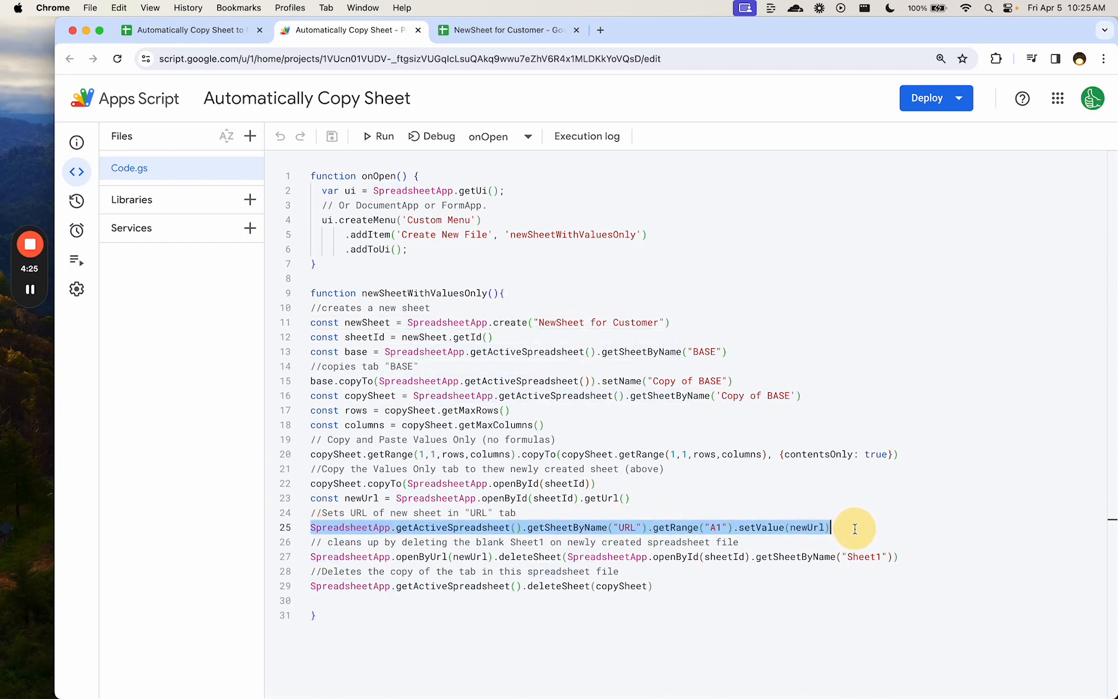
mouse_move(307, 97)
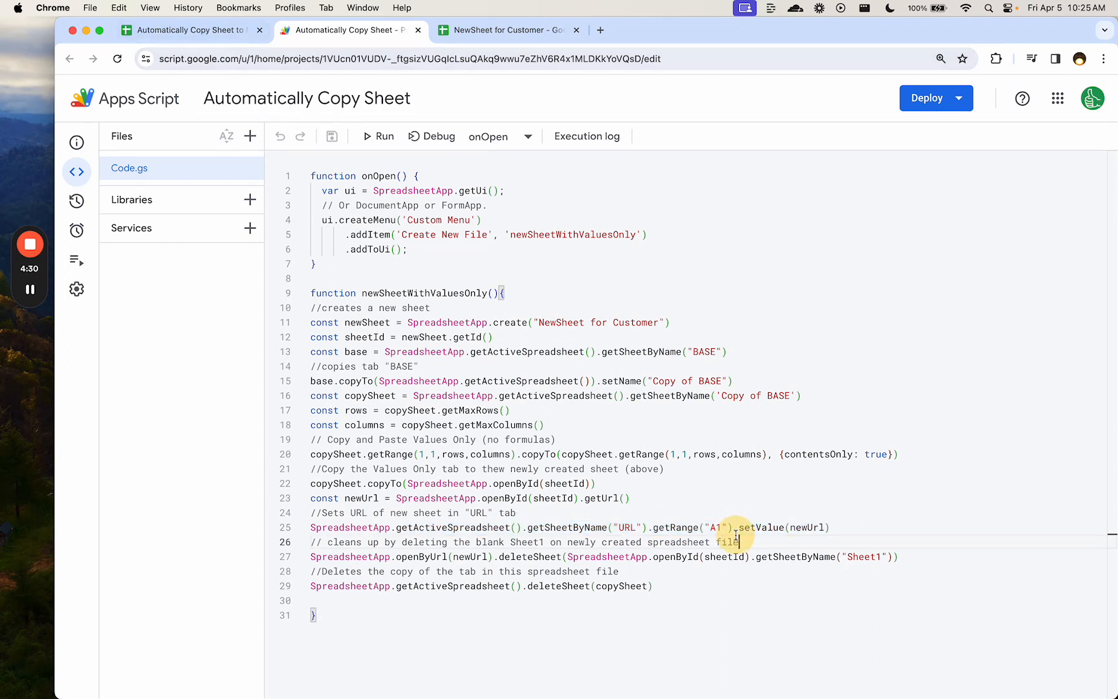
double_click(625, 526)
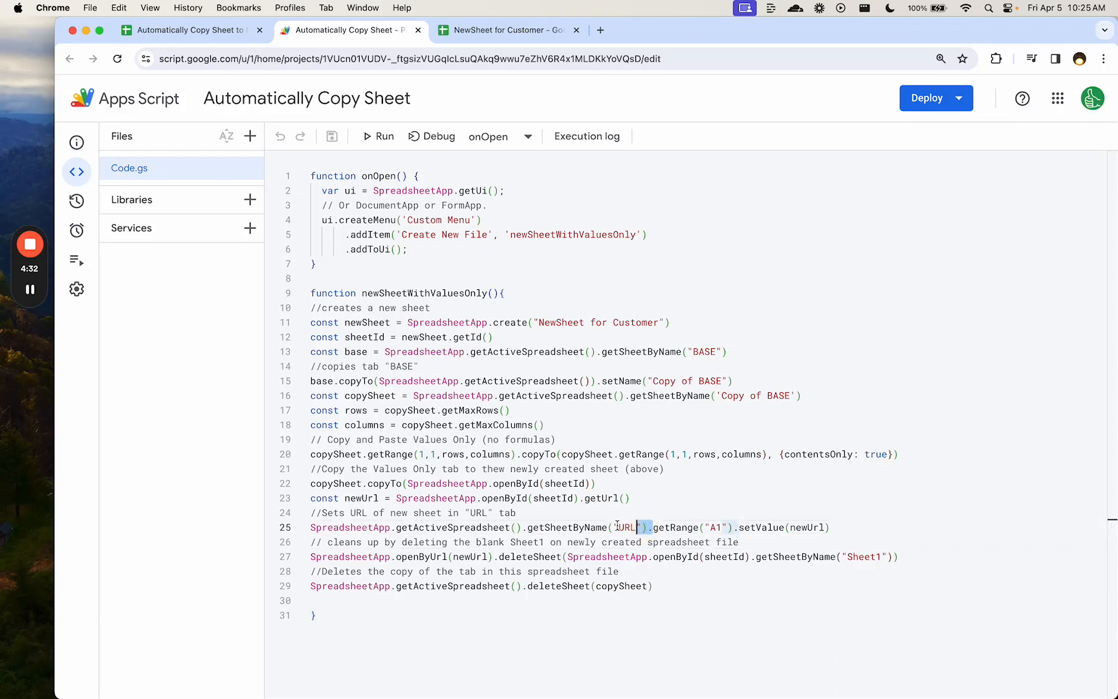
double_click(563, 527)
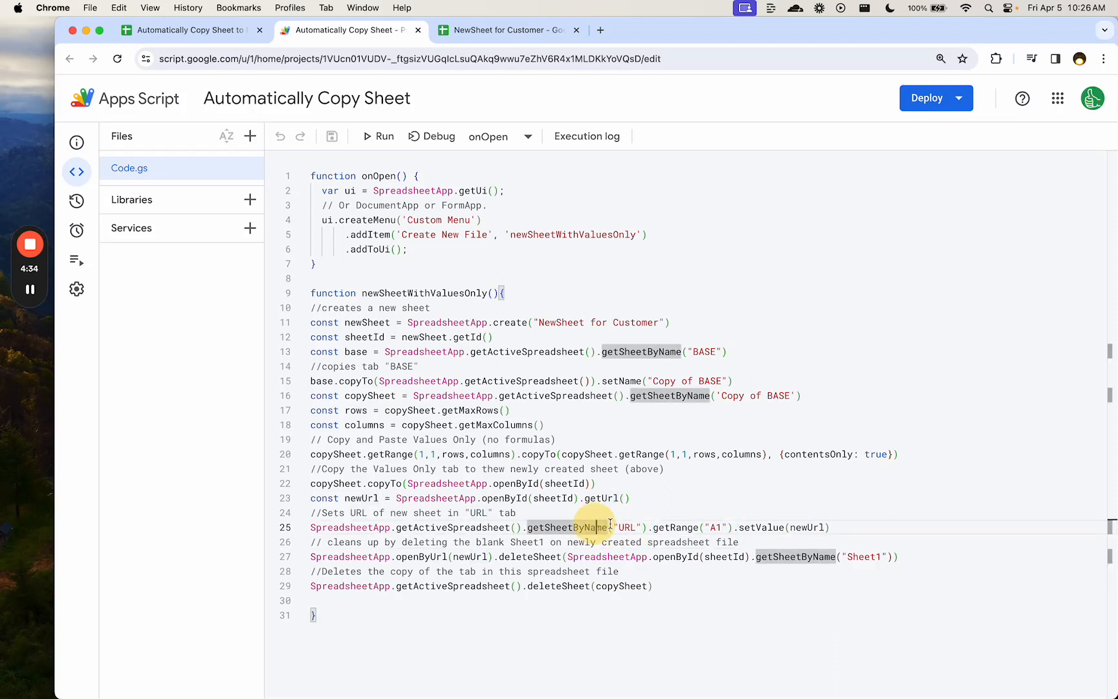
double_click(627, 527)
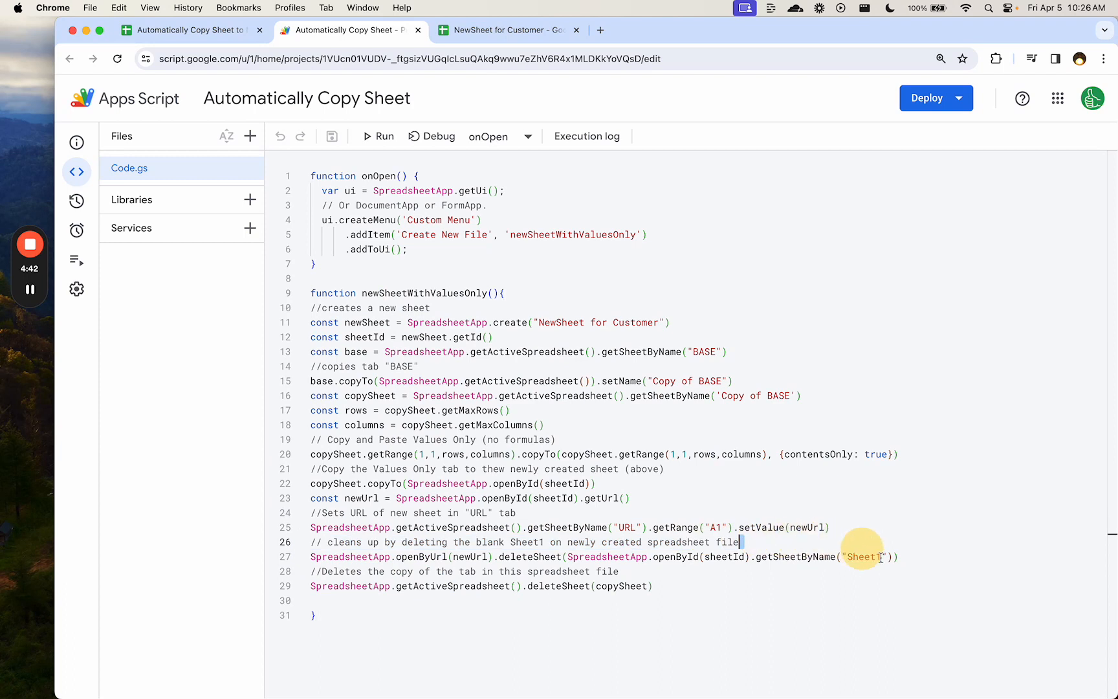
triple_click(606, 557)
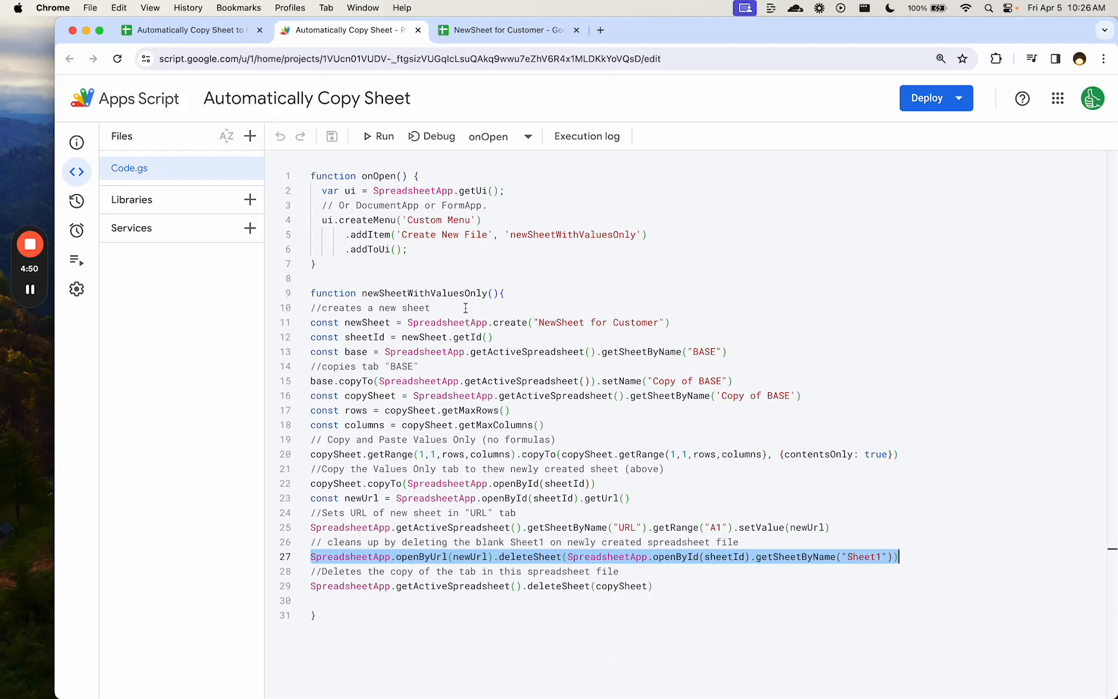
mouse_move(560, 492)
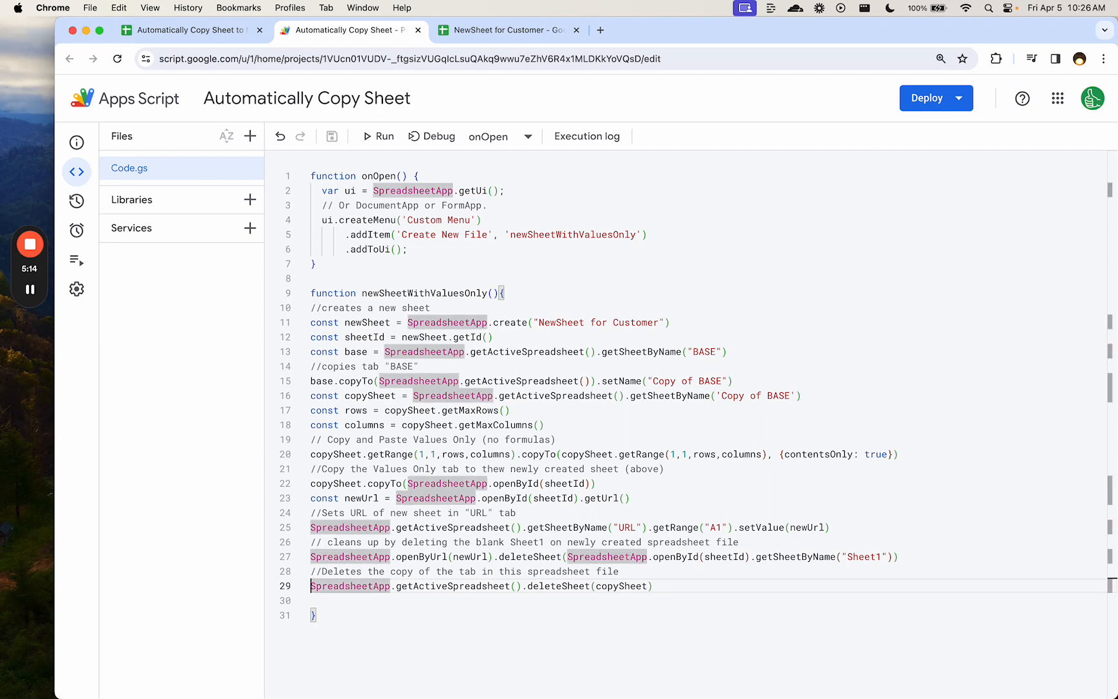
Comment out the copy-tab deletion line with // and return to the score spreadsheet
type("//")
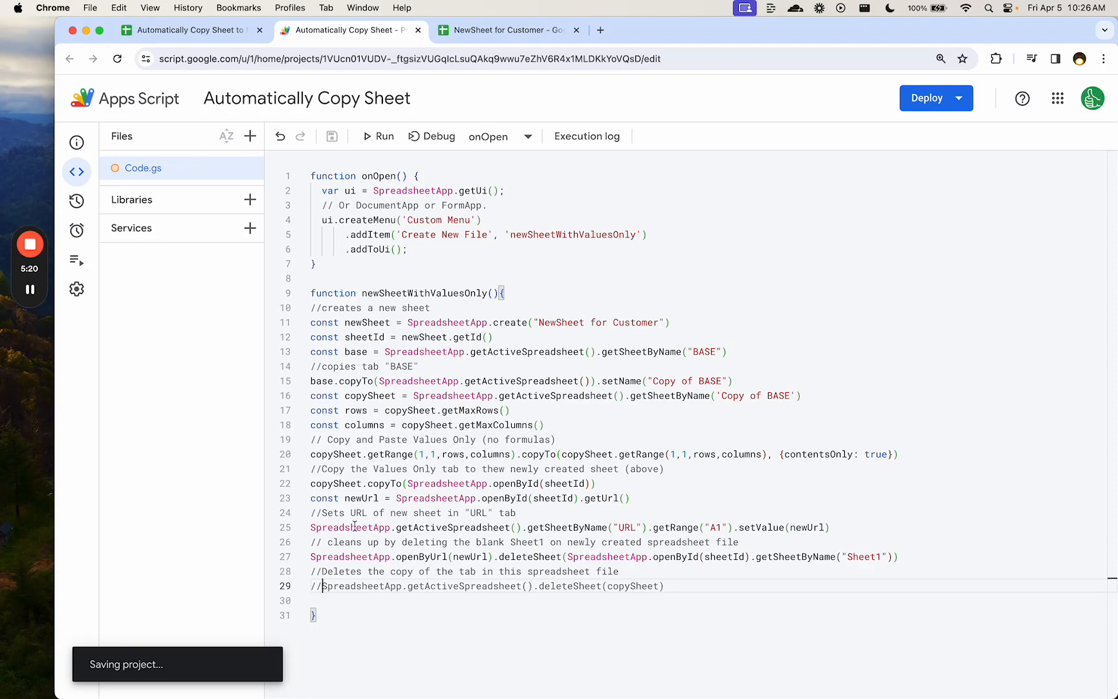
left_click(190, 30)
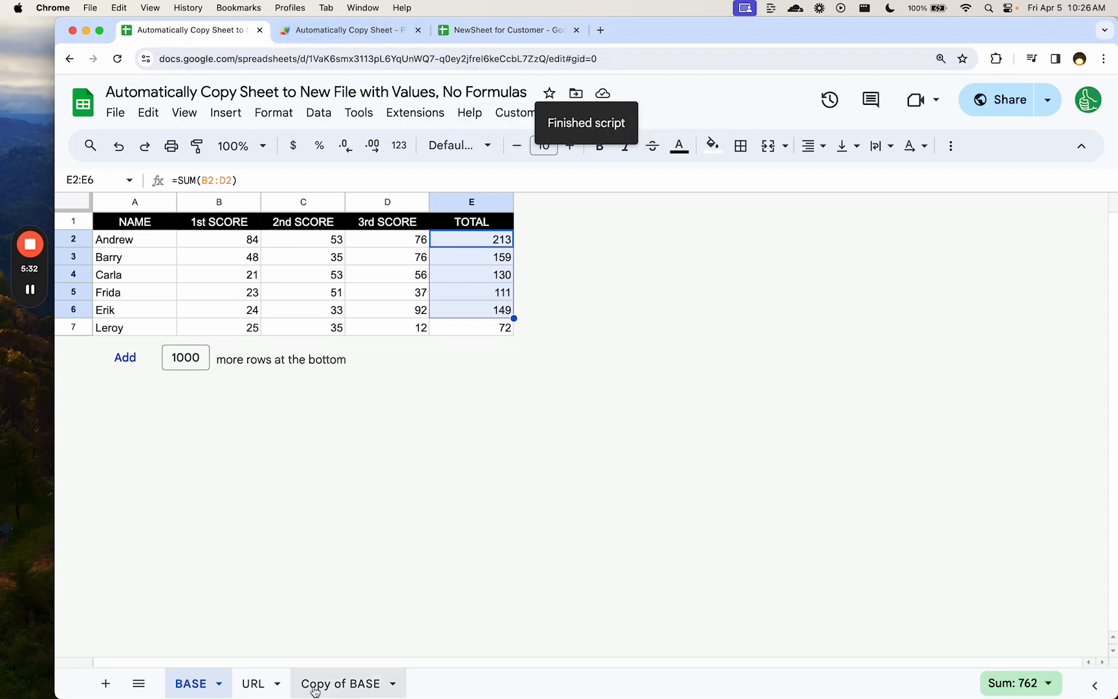
Compare the leftover Copy of BASE tab with the Copy of BASE name in the script
left_click(341, 683)
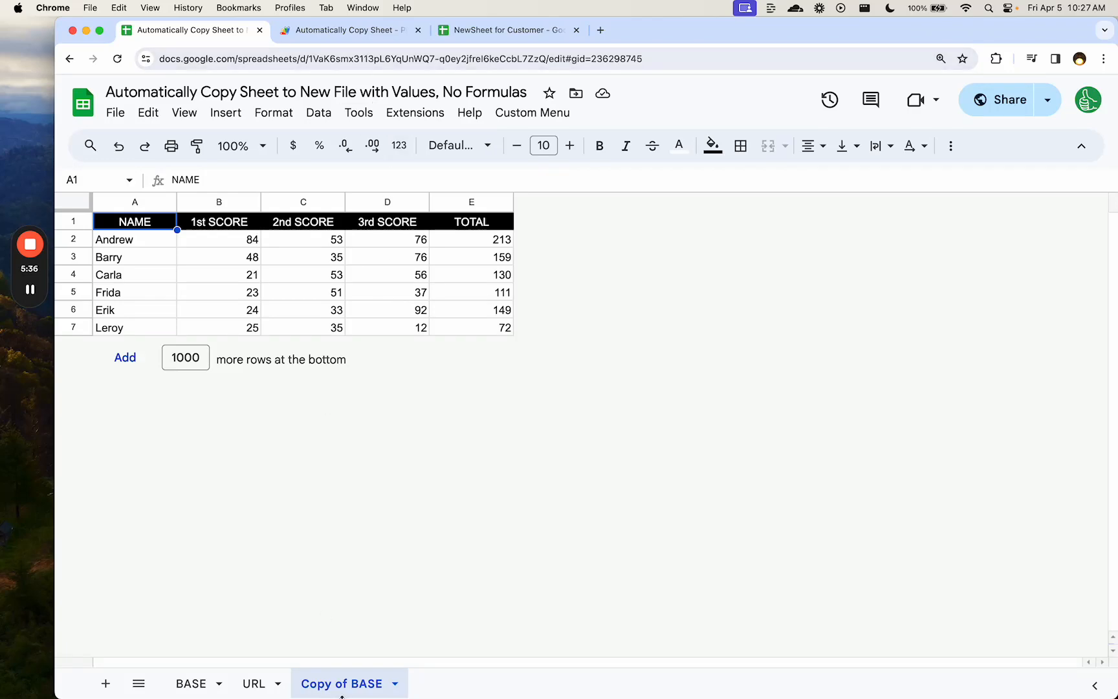
left_click(345, 30)
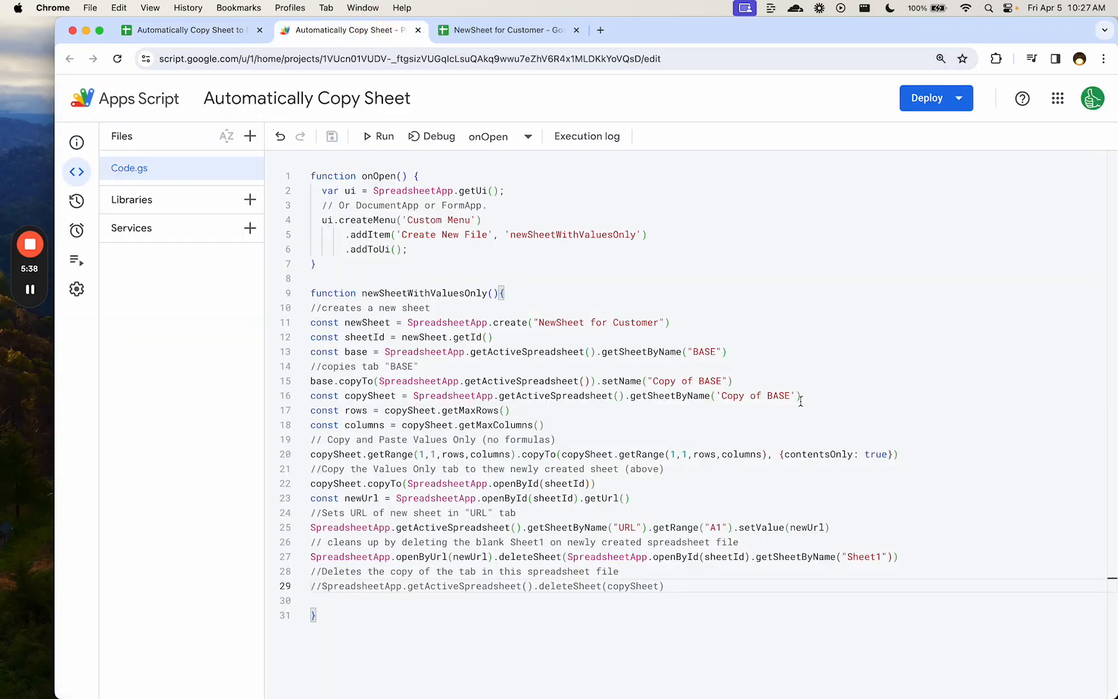
double_click(749, 396)
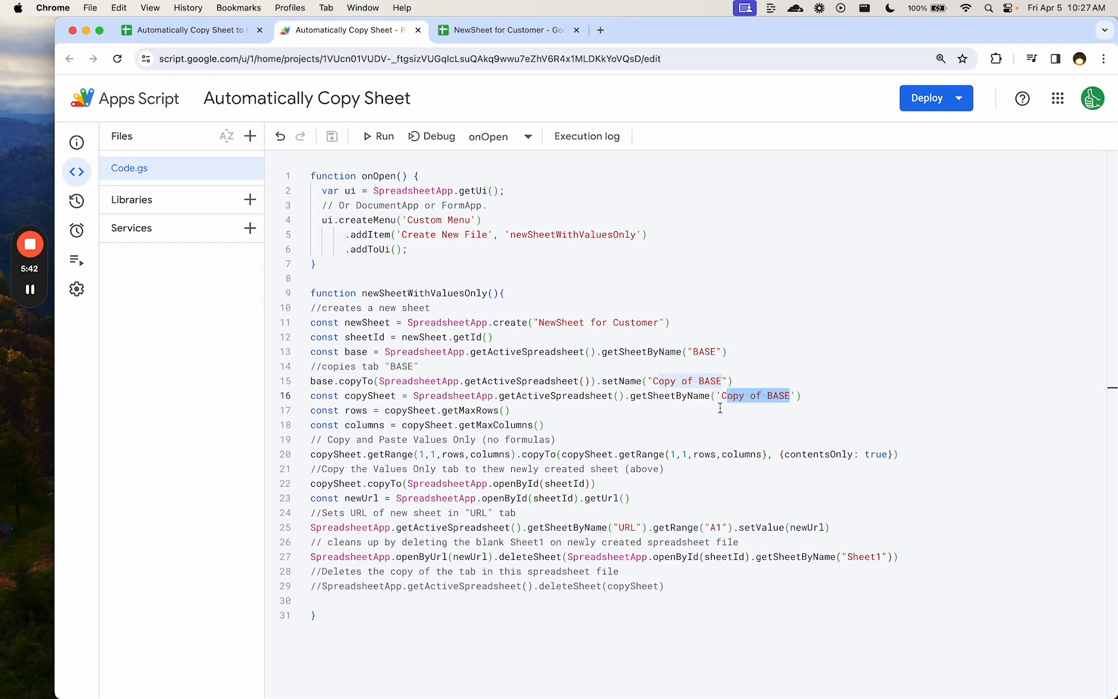
left_click(183, 30)
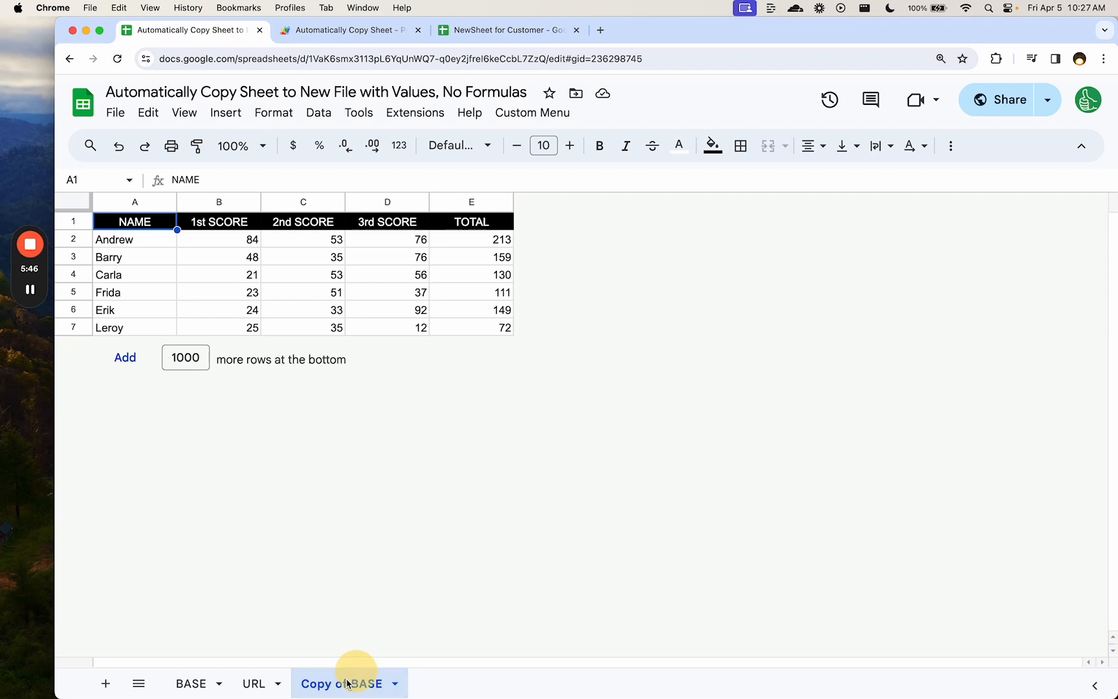
Delete the Copy of BASE tab, leaving BASE and URL, and close the blank browser tab
double_click(340, 683)
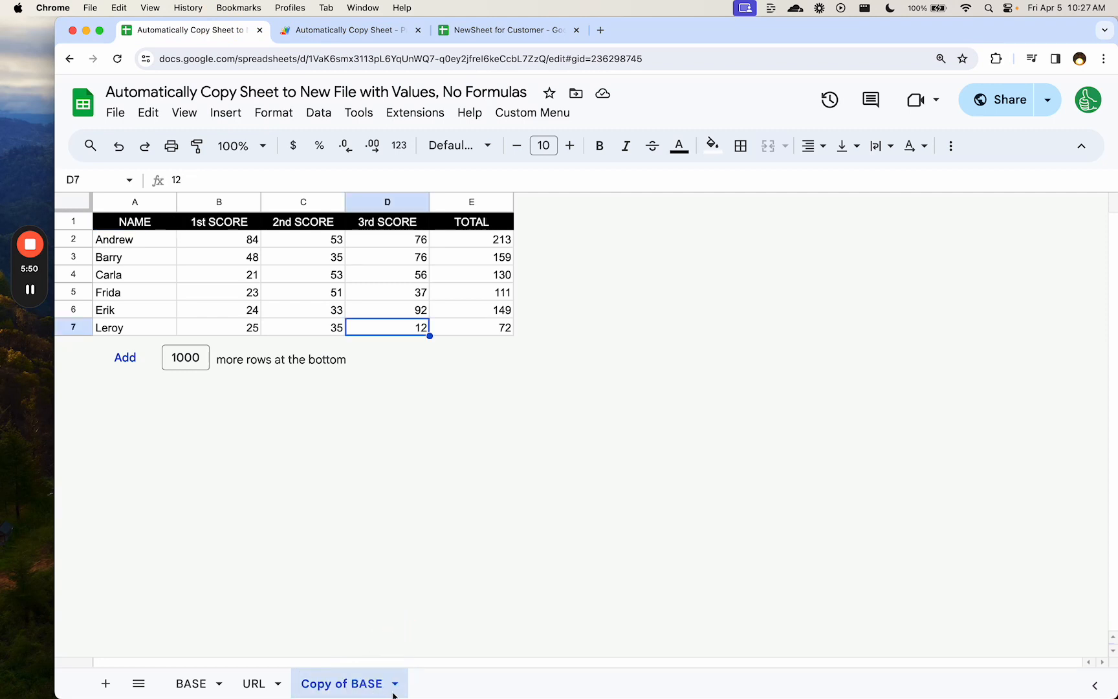
left_click(395, 683)
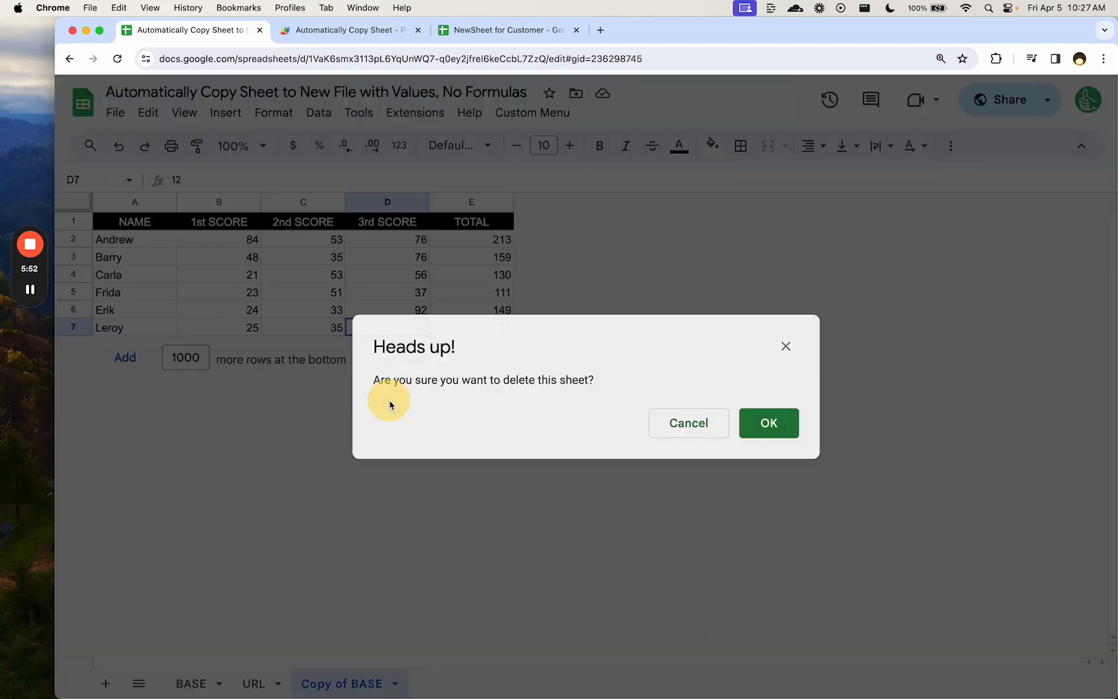
left_click(767, 422)
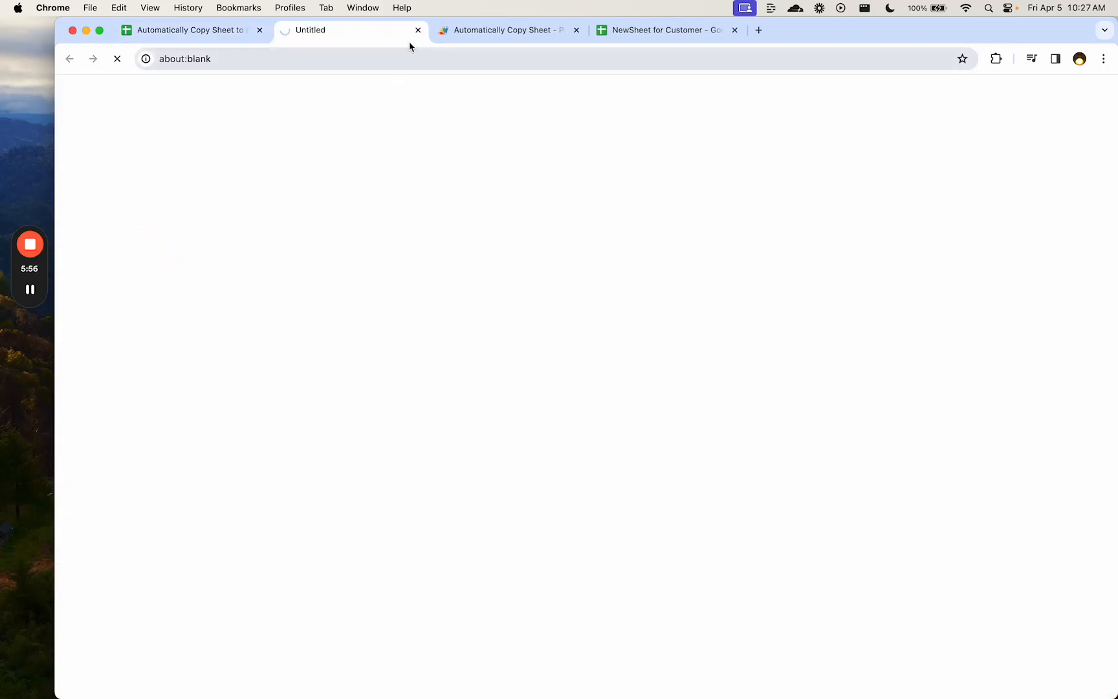
left_click(350, 30)
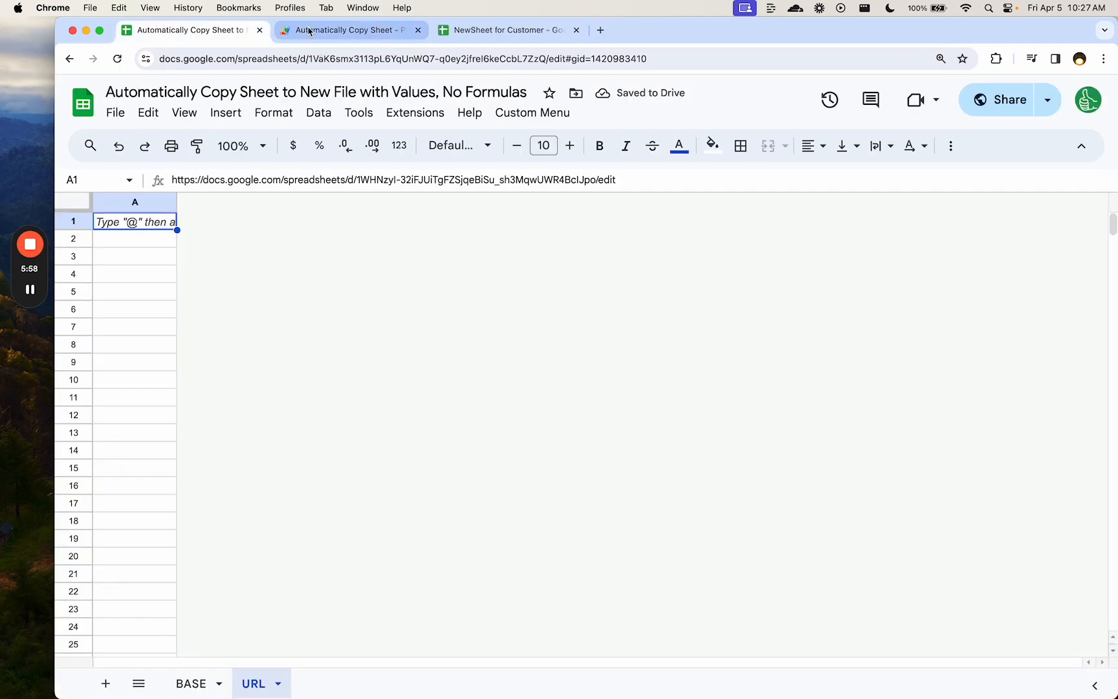
Return to the script and mark the newSheetWithValuesOnly function name on line 9
left_click(342, 30)
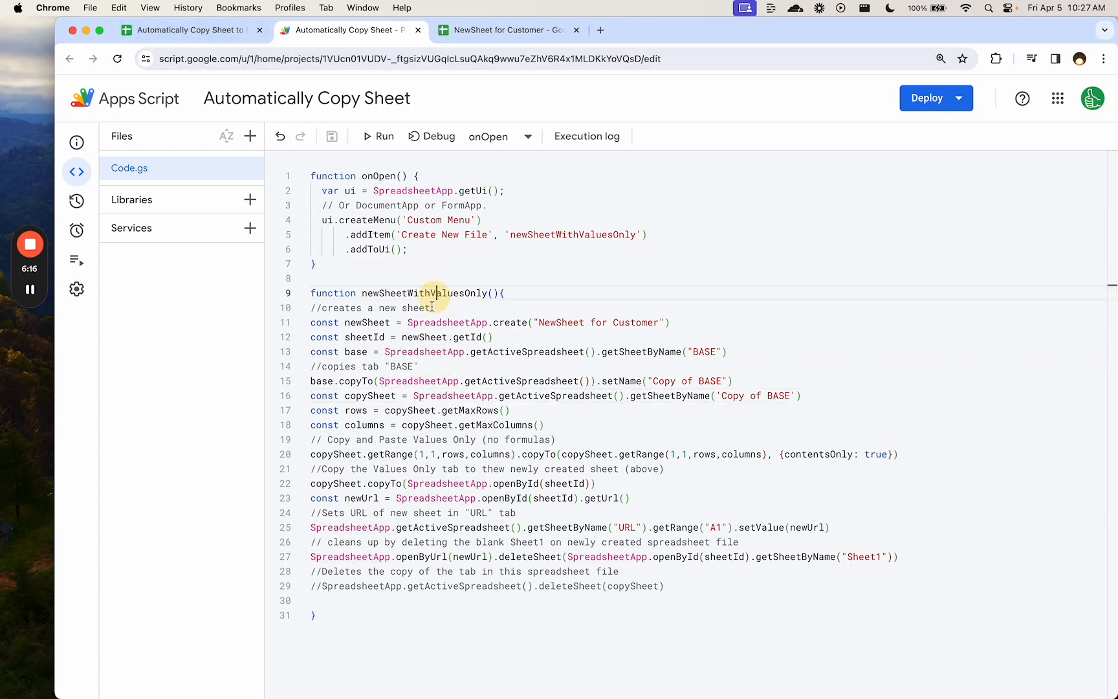
double_click(422, 292)
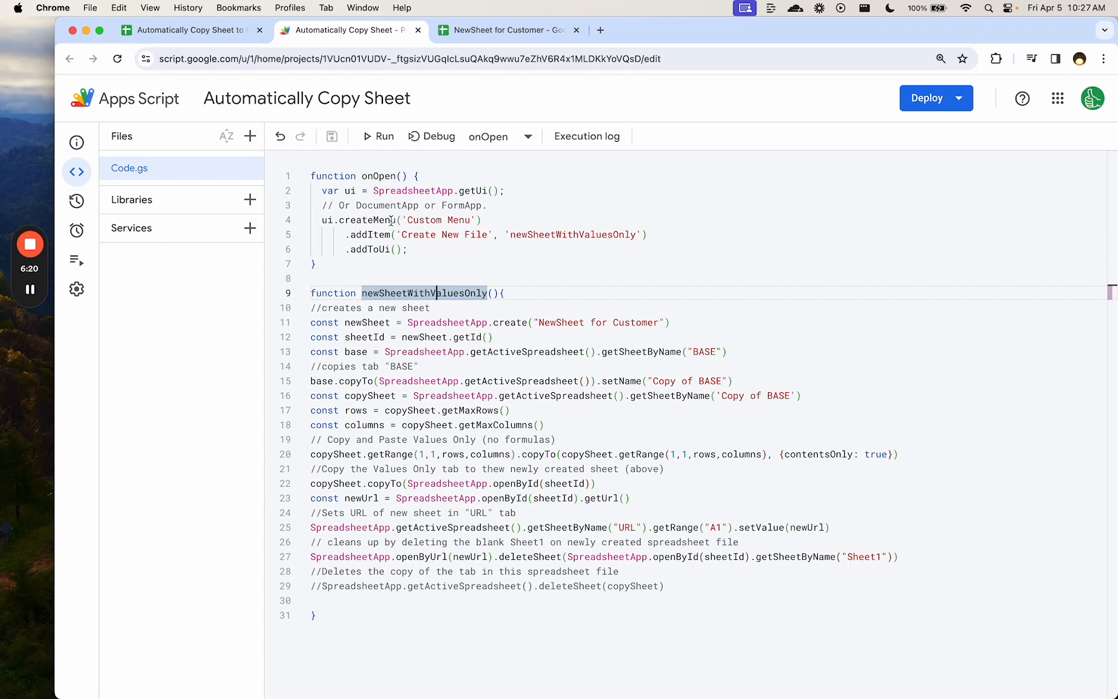
mouse_move(363, 190)
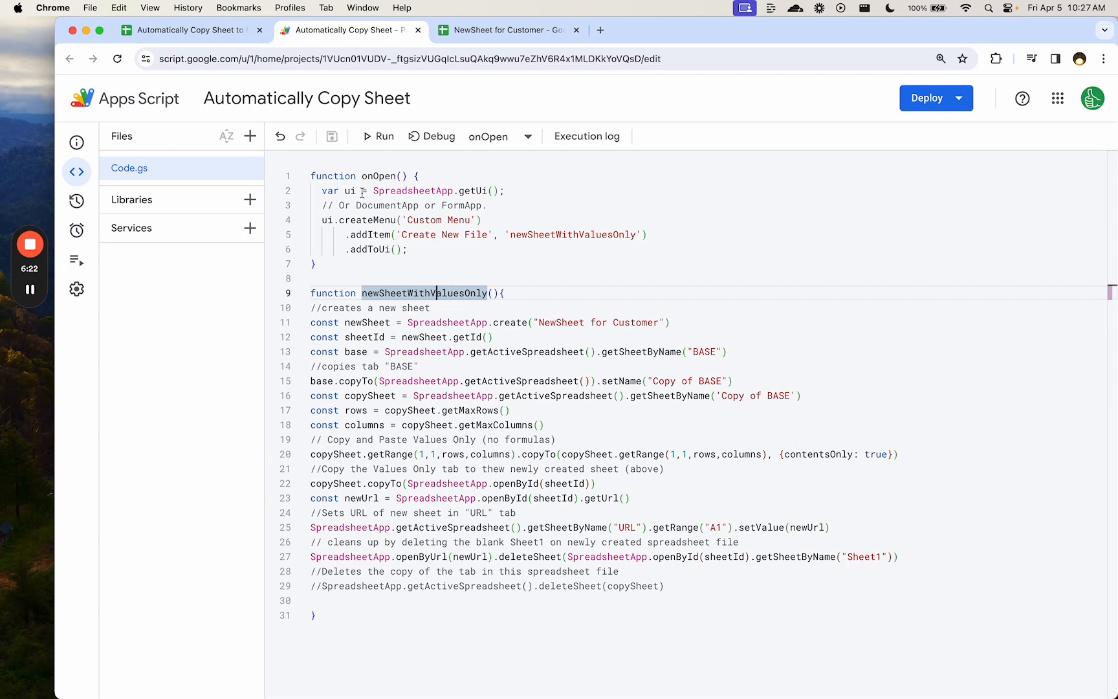